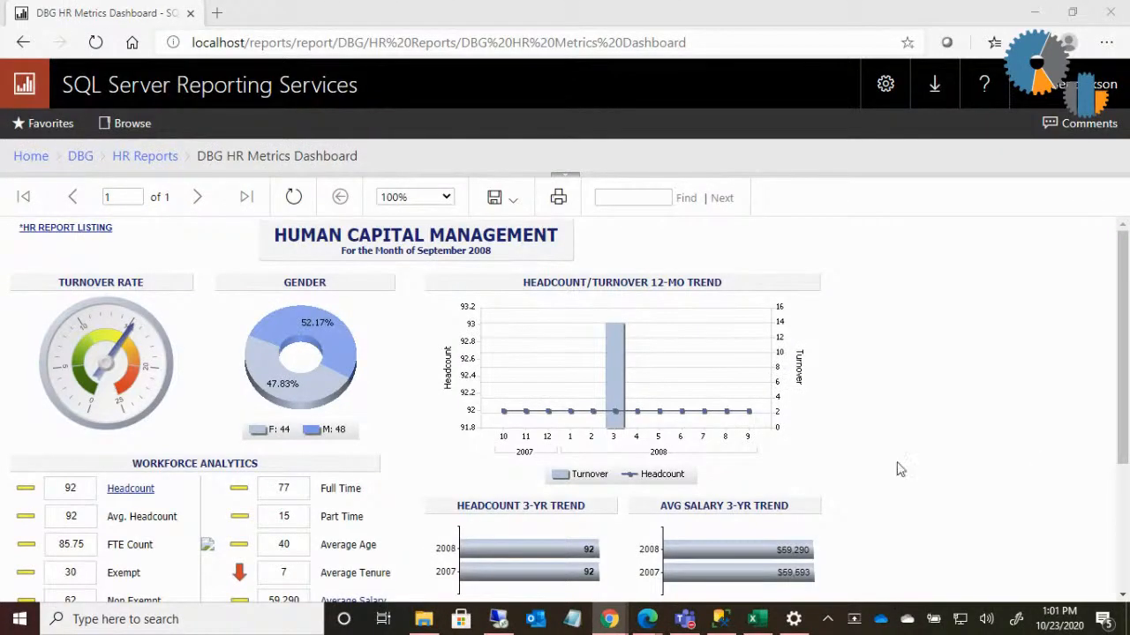
{"action": "mouse_move", "coordinate": [381, 424]}
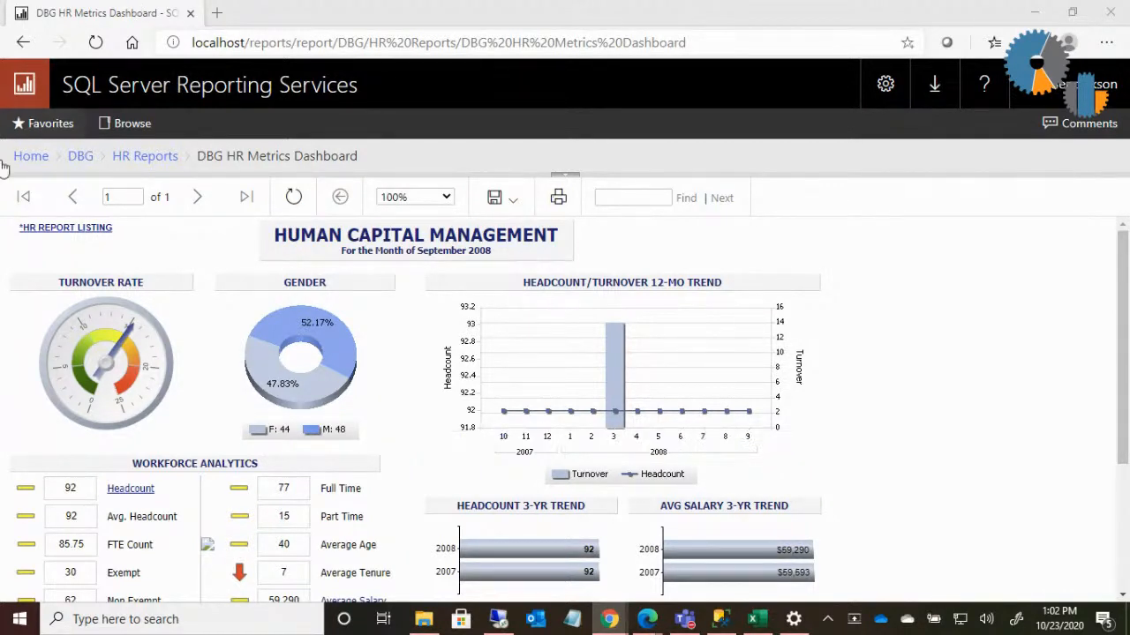
- From the DBG folder, request a new paginated report and let Report Builder launch
{"action": "scroll", "scroll_direction": "down", "scroll_amount": 3}
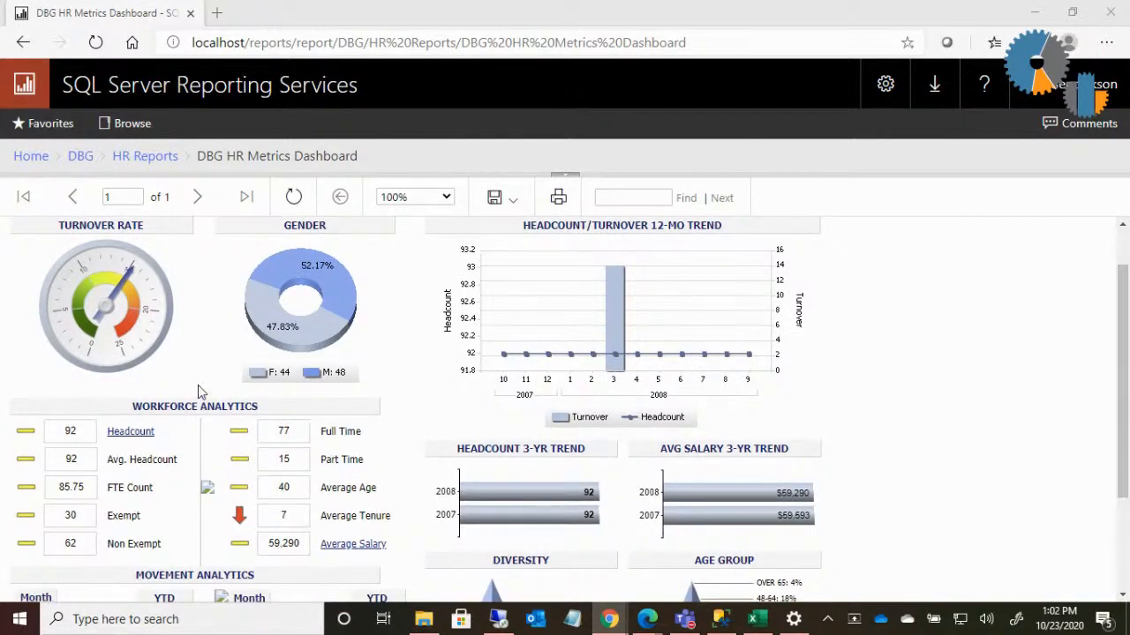
{"action": "mouse_move", "coordinate": [142, 431]}
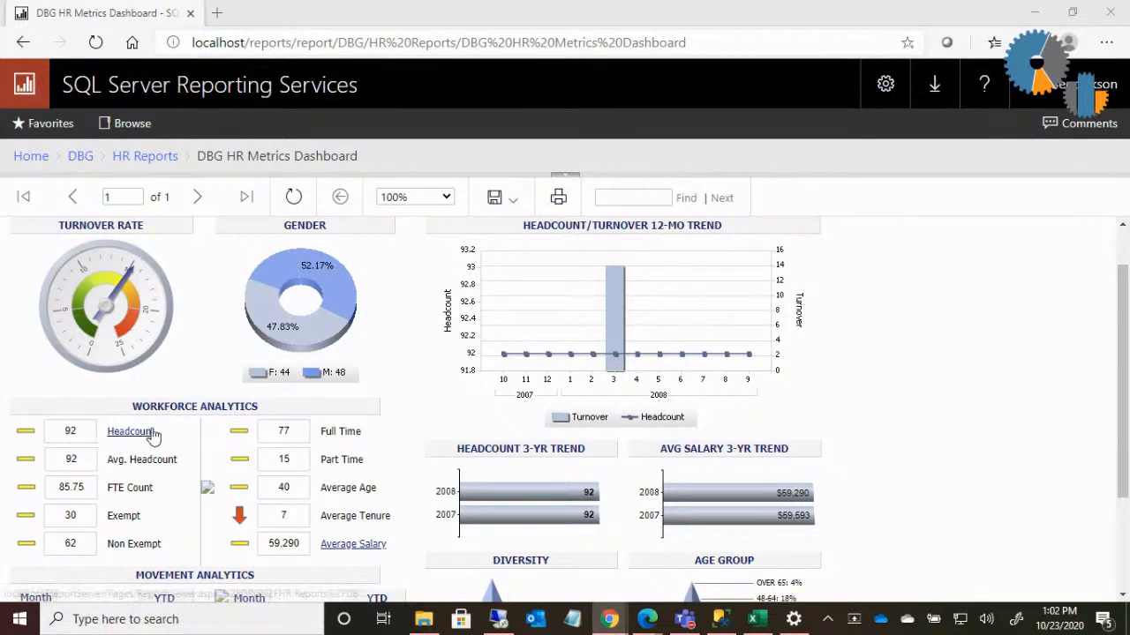
{"action": "mouse_move", "coordinate": [162, 505]}
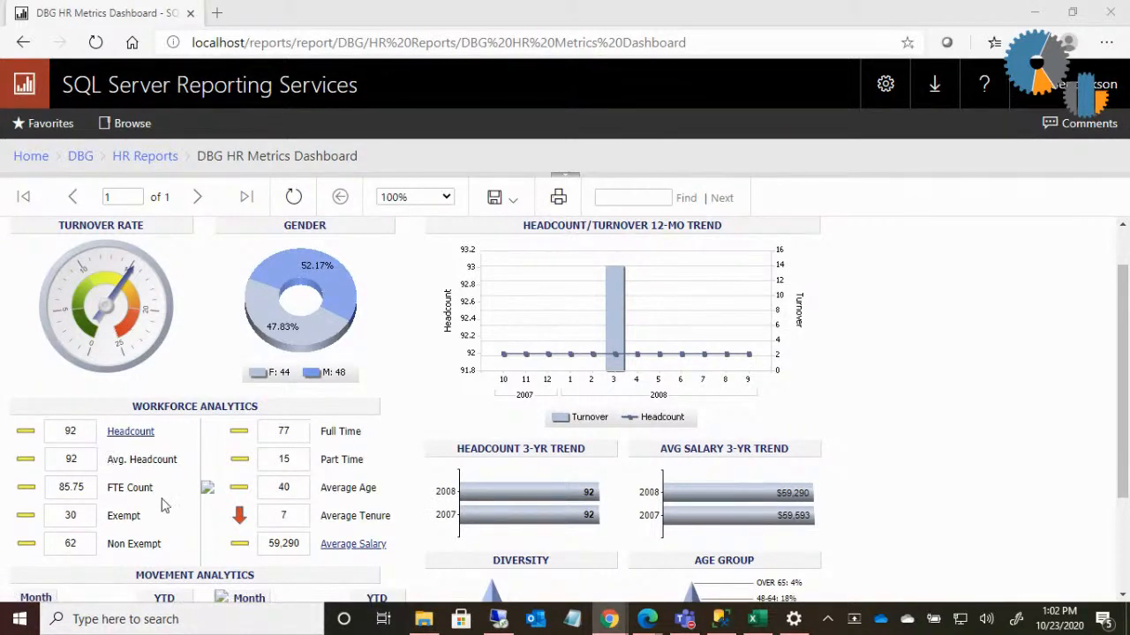
{"action": "mouse_move", "coordinate": [141, 490]}
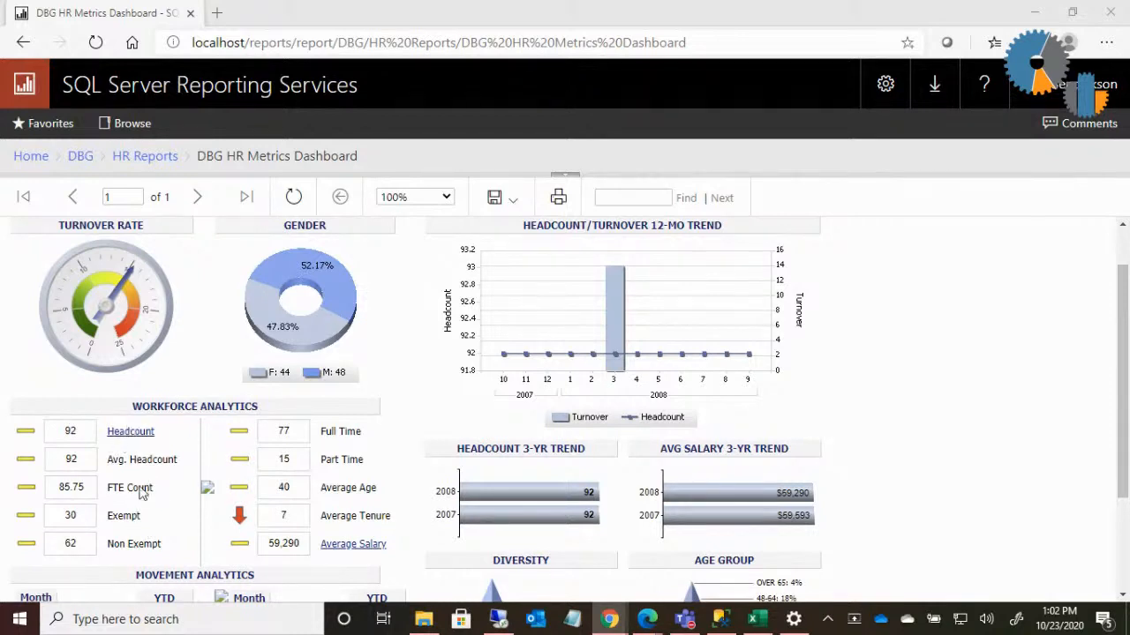
{"action": "mouse_move", "coordinate": [153, 503]}
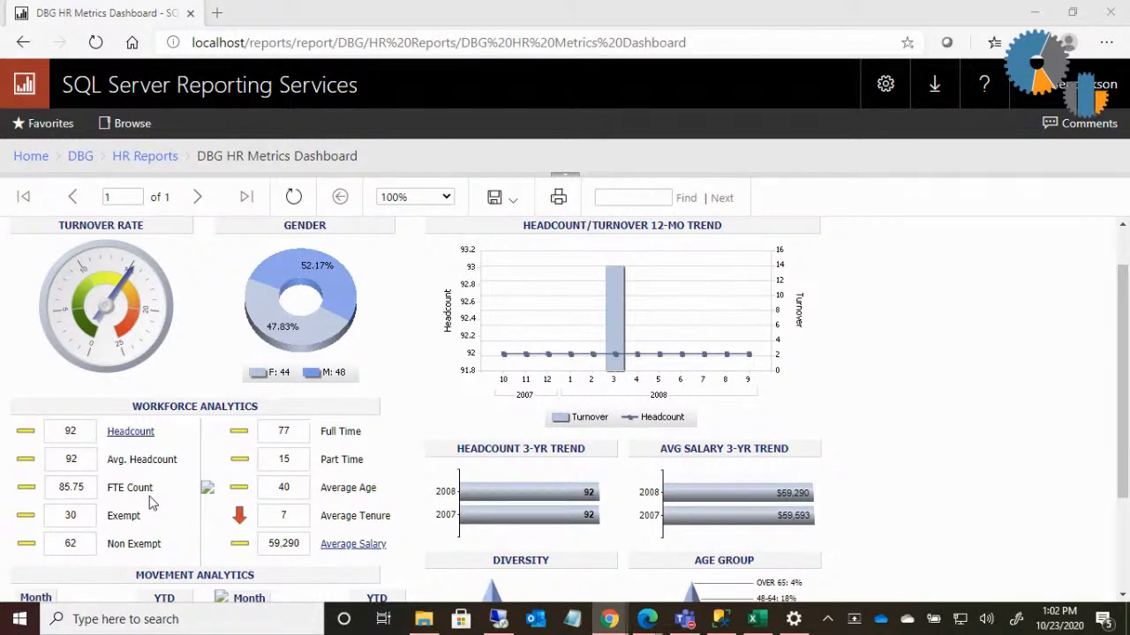
{"action": "mouse_move", "coordinate": [188, 467]}
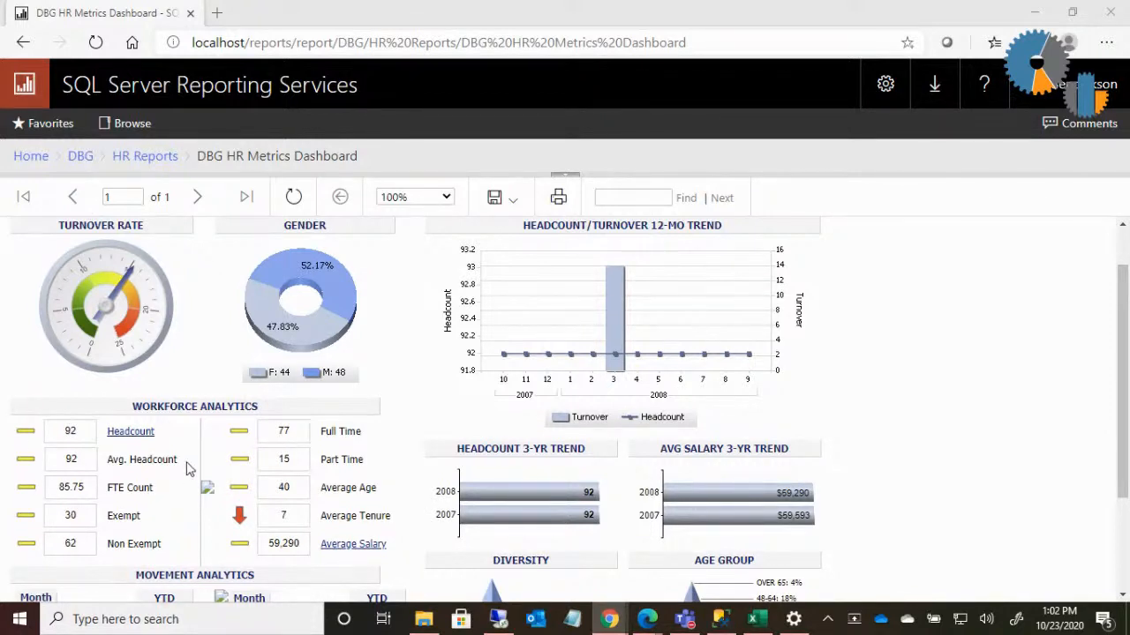
{"action": "mouse_move", "coordinate": [909, 192]}
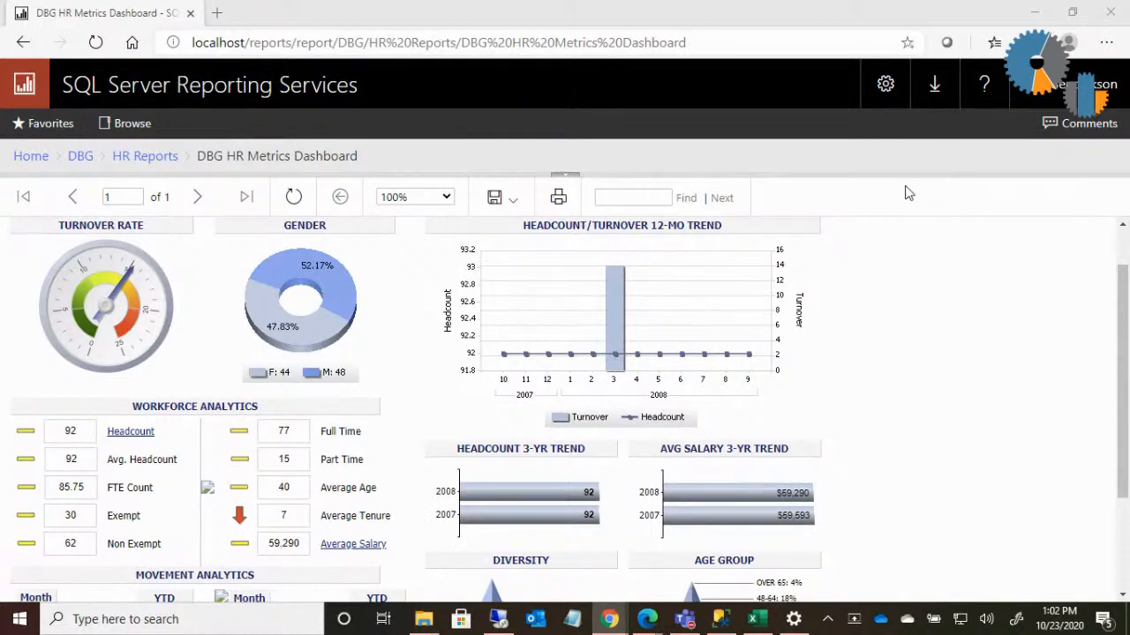
{"action": "mouse_move", "coordinate": [145, 156]}
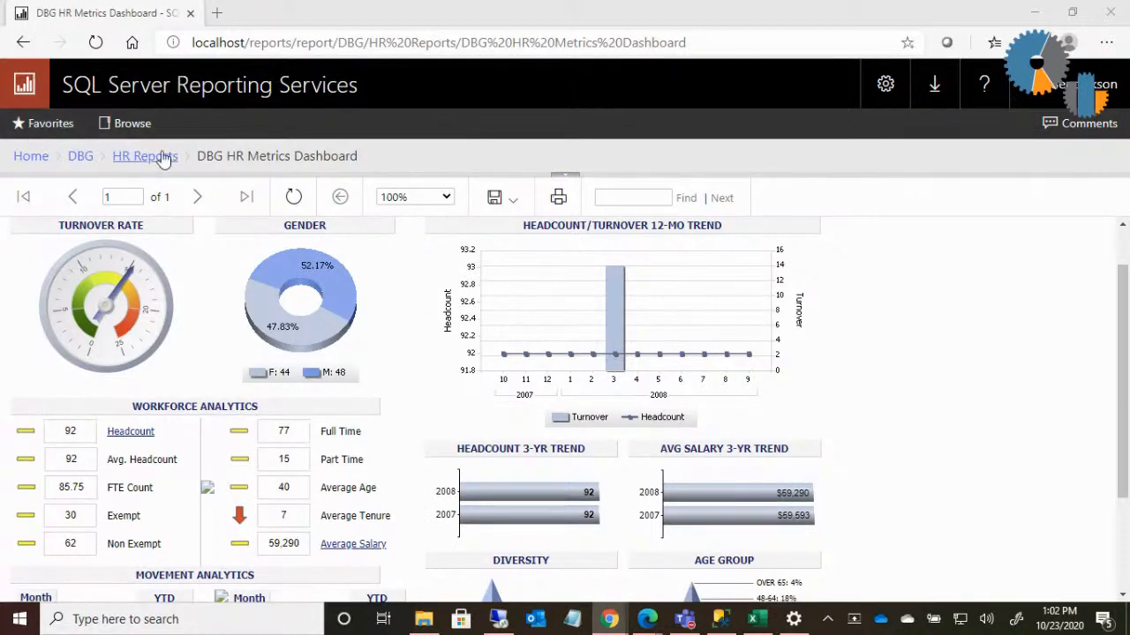
{"action": "left_click", "coordinate": [81, 155]}
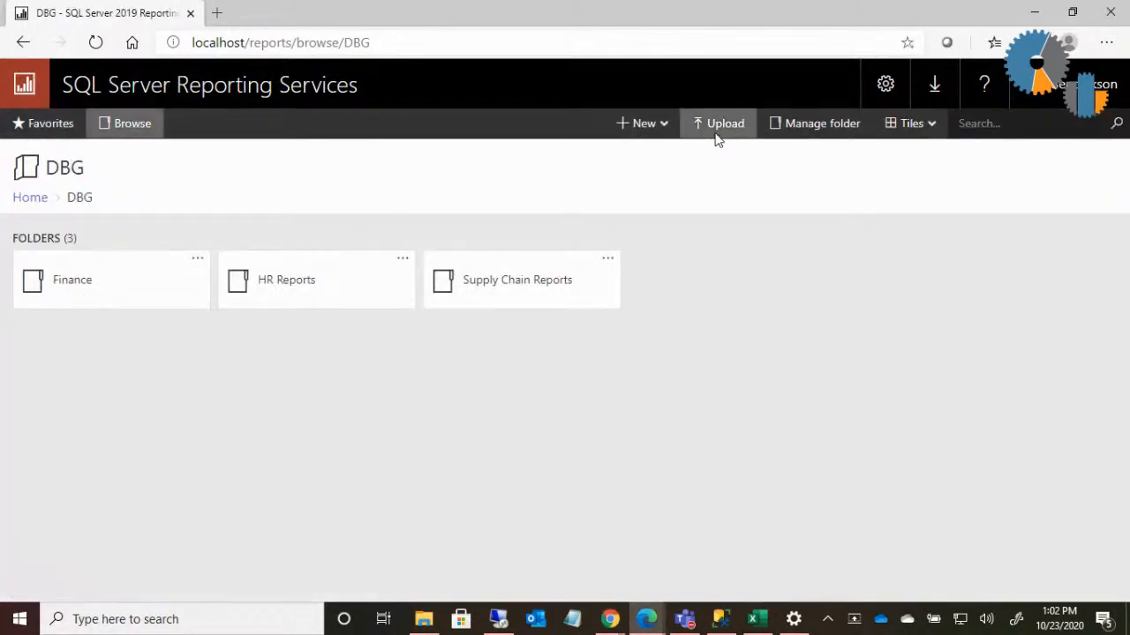
{"action": "left_click", "coordinate": [641, 122]}
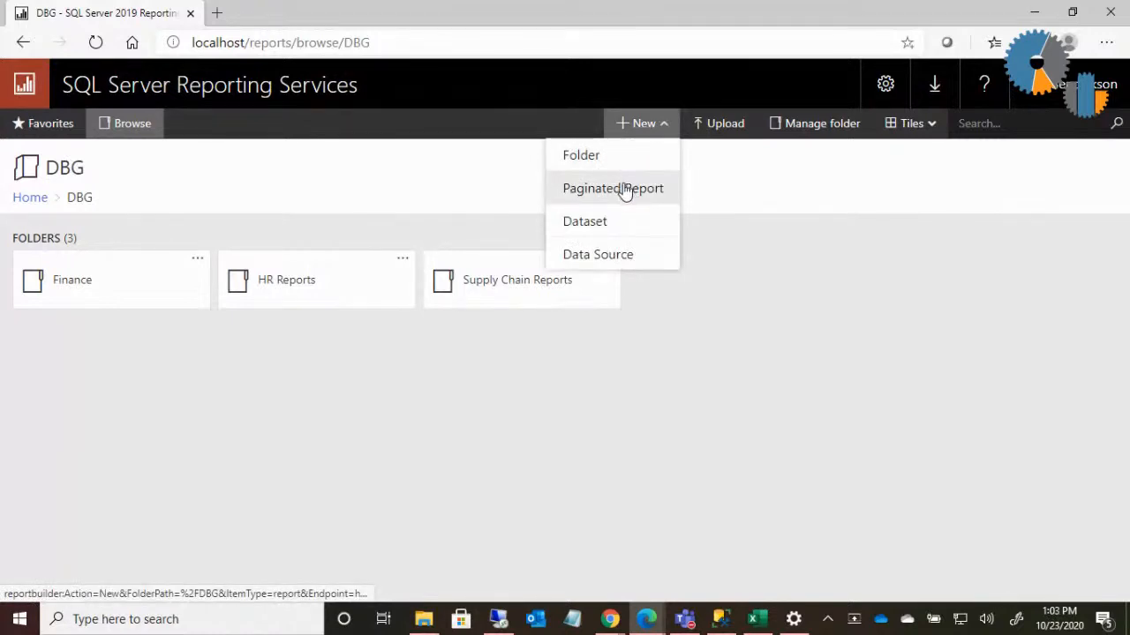
{"action": "left_click", "coordinate": [612, 188]}
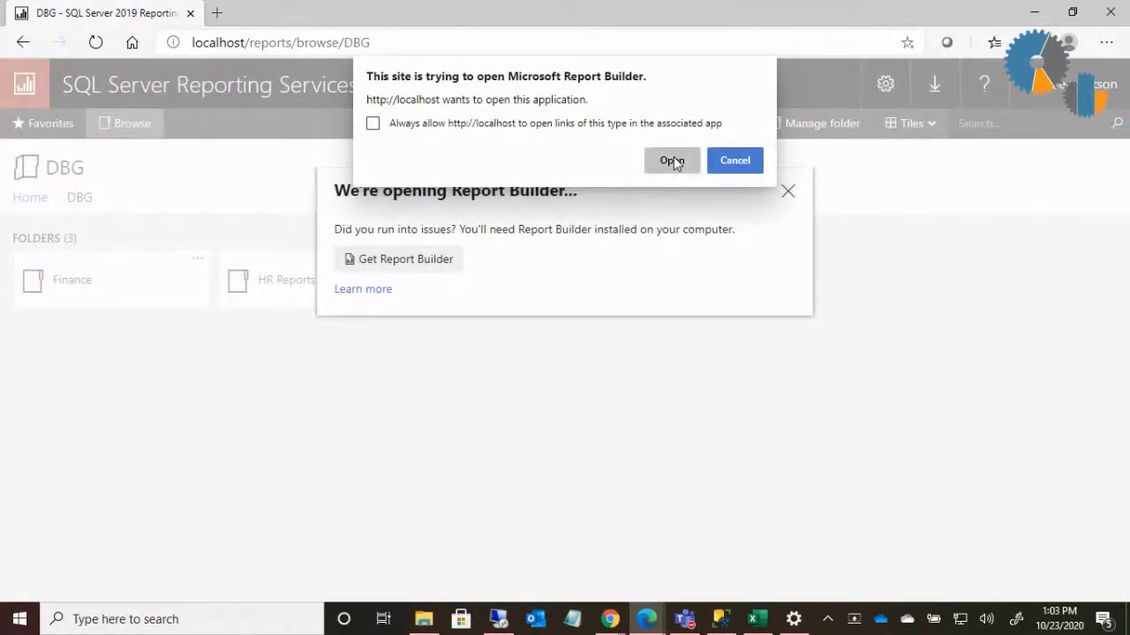
{"action": "left_click", "coordinate": [671, 160]}
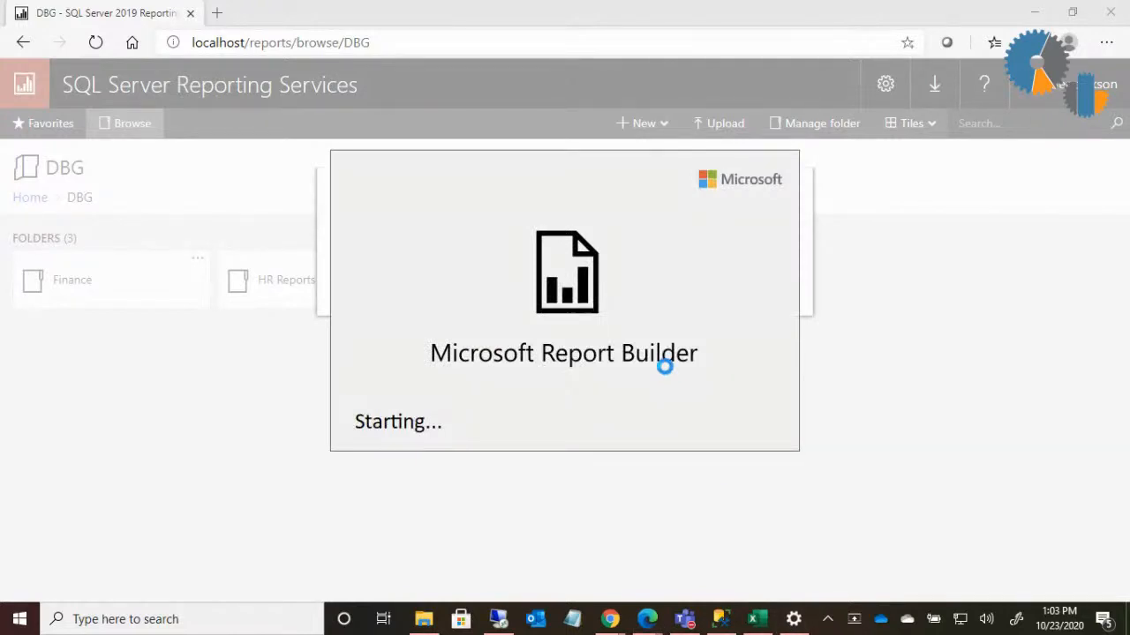
{"action": "mouse_move", "coordinate": [528, 361]}
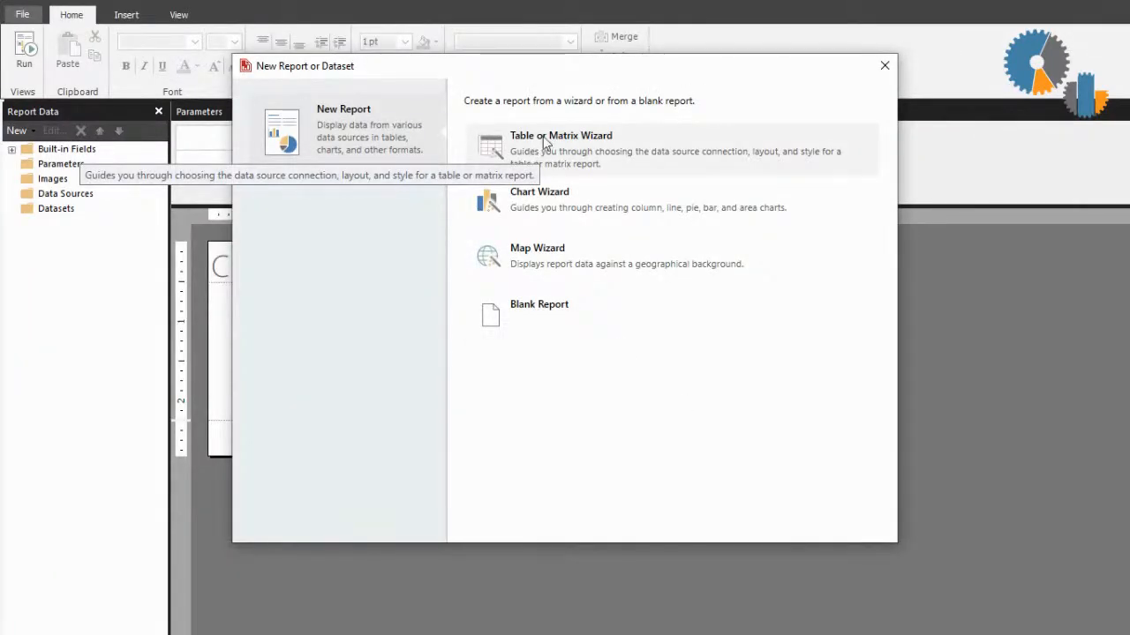
{"action": "mouse_move", "coordinate": [565, 154]}
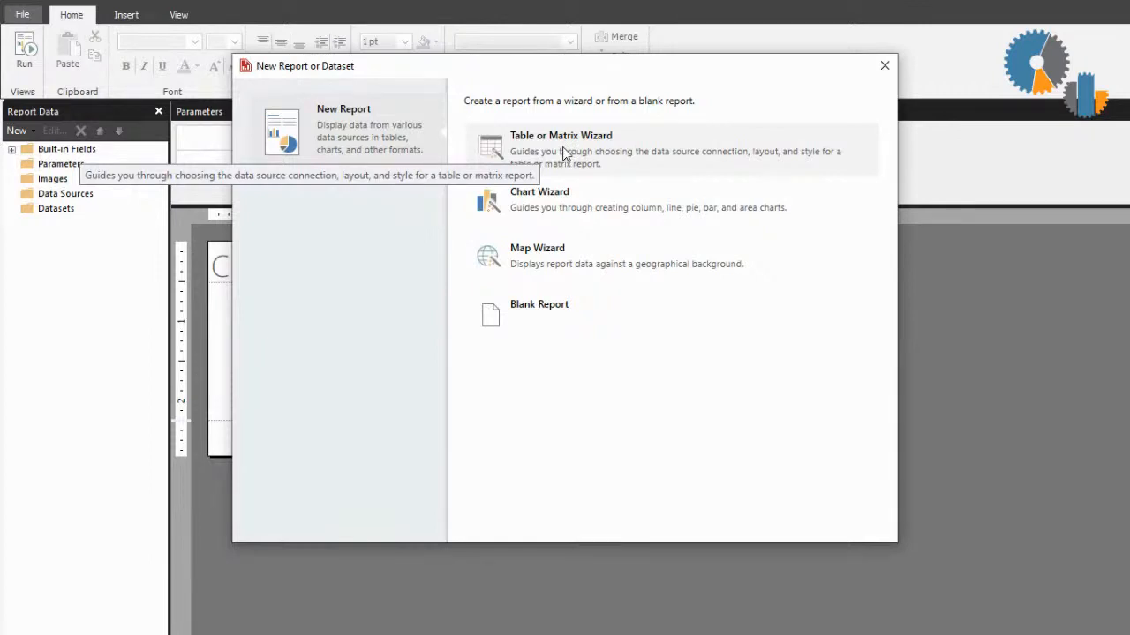
- Start the Table or Matrix Wizard with a new dataset on the DBG_FIN data source
{"action": "left_click", "coordinate": [561, 135]}
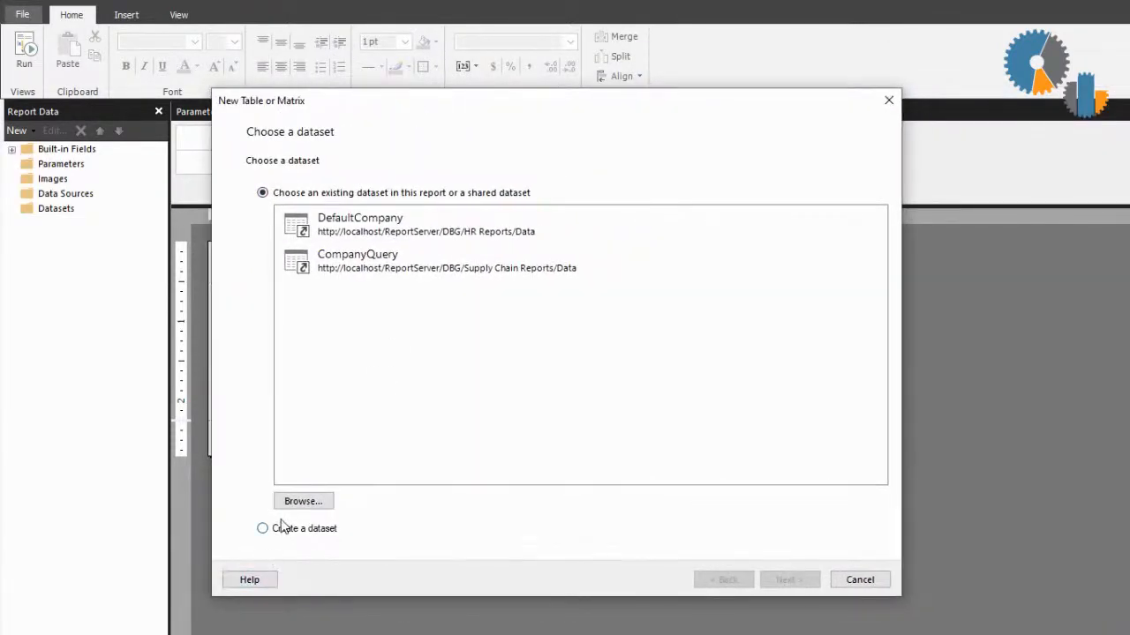
{"action": "left_click", "coordinate": [789, 579]}
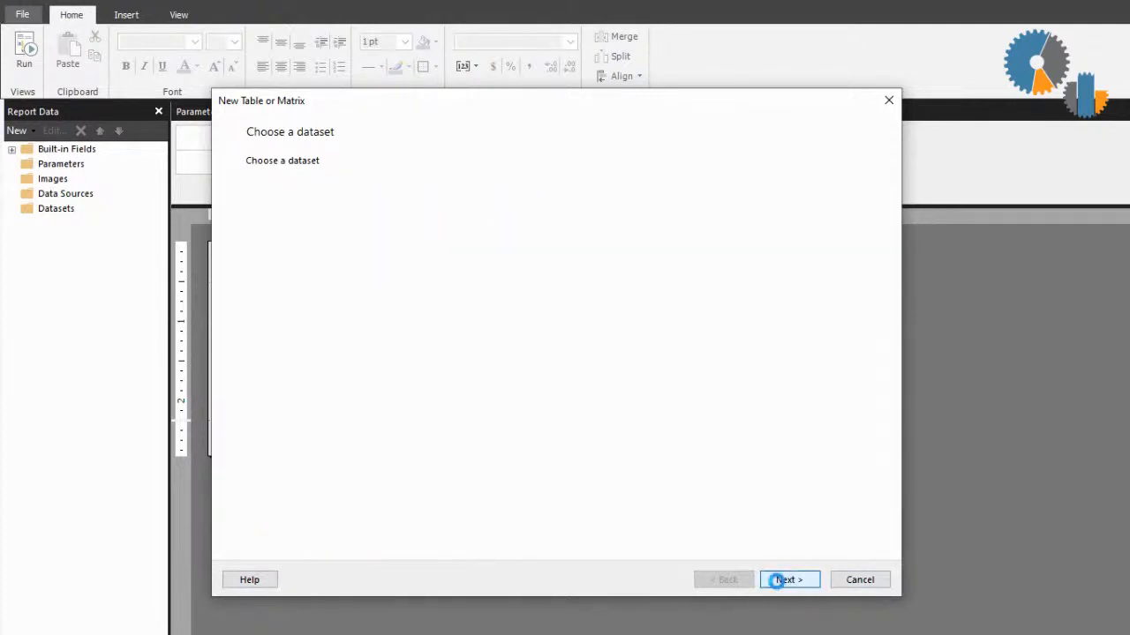
{"action": "left_click", "coordinate": [788, 579]}
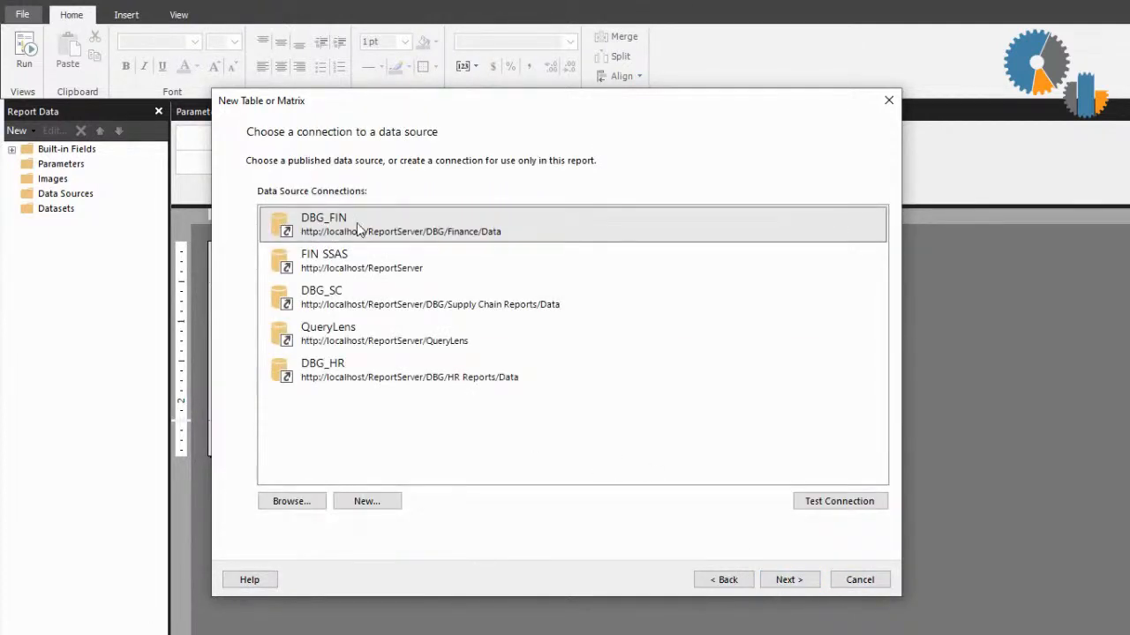
{"action": "mouse_move", "coordinate": [748, 488]}
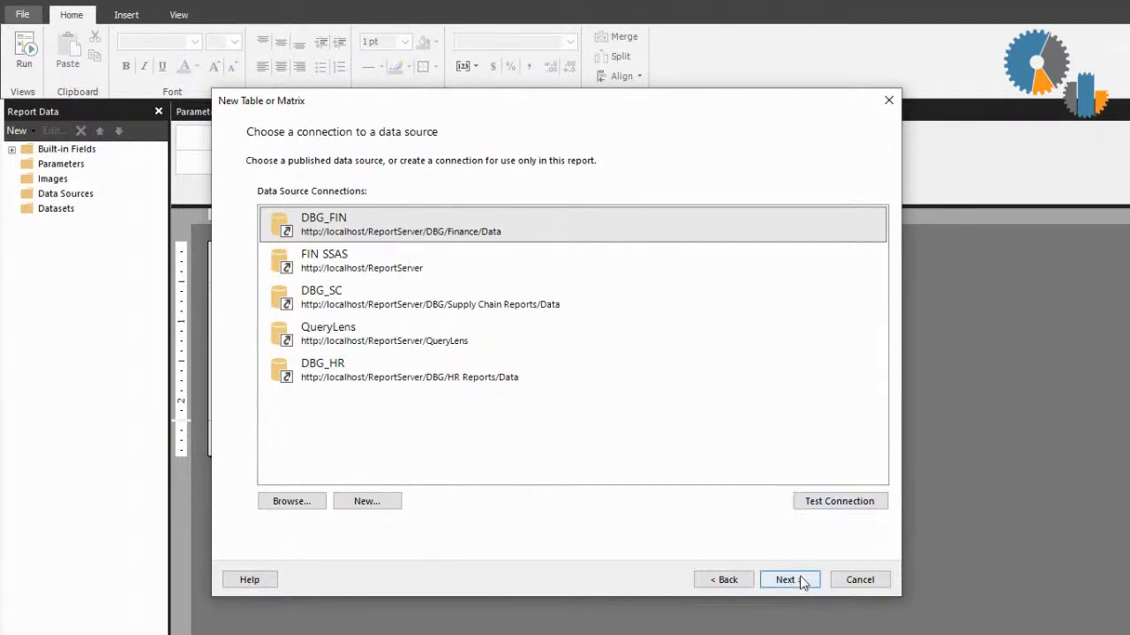
{"action": "left_click", "coordinate": [789, 579]}
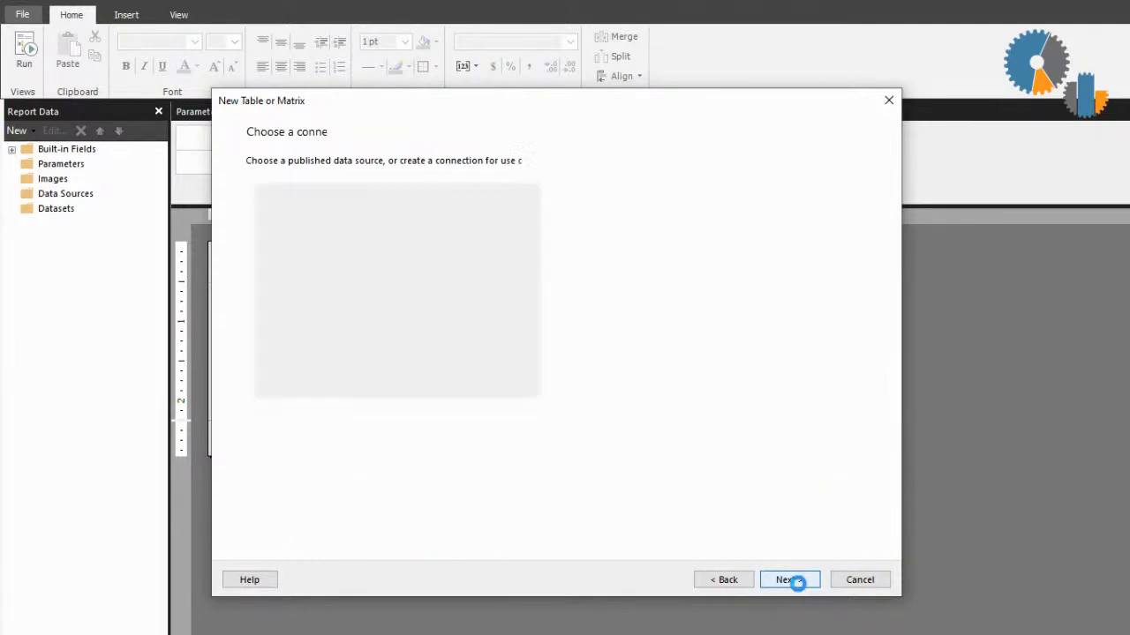
{"action": "left_click", "coordinate": [790, 580]}
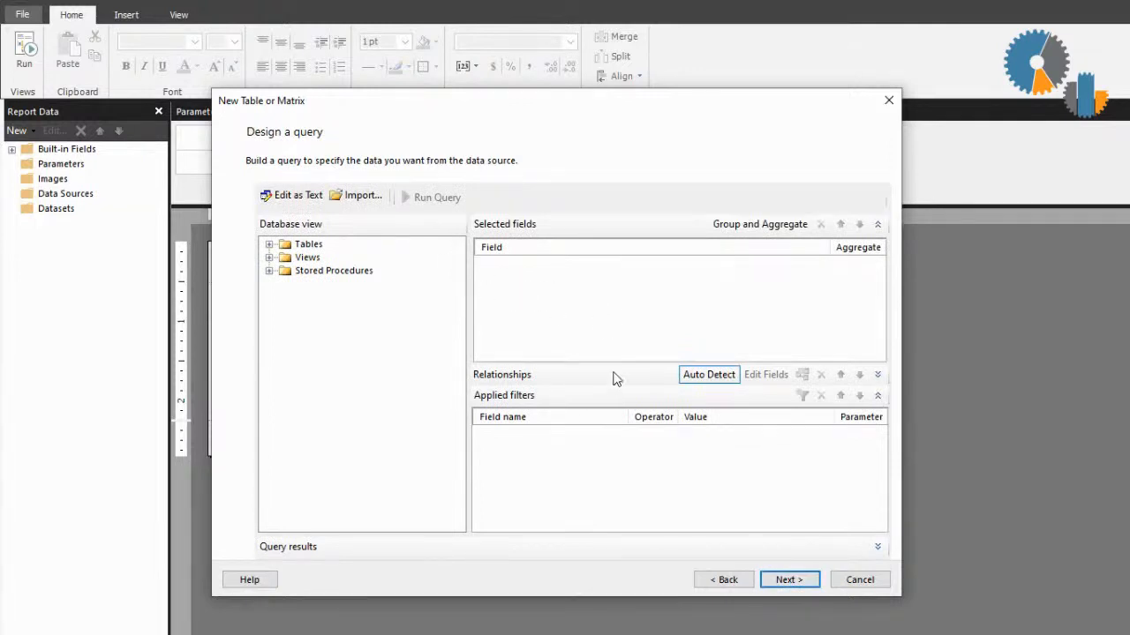
{"action": "mouse_move", "coordinate": [534, 327]}
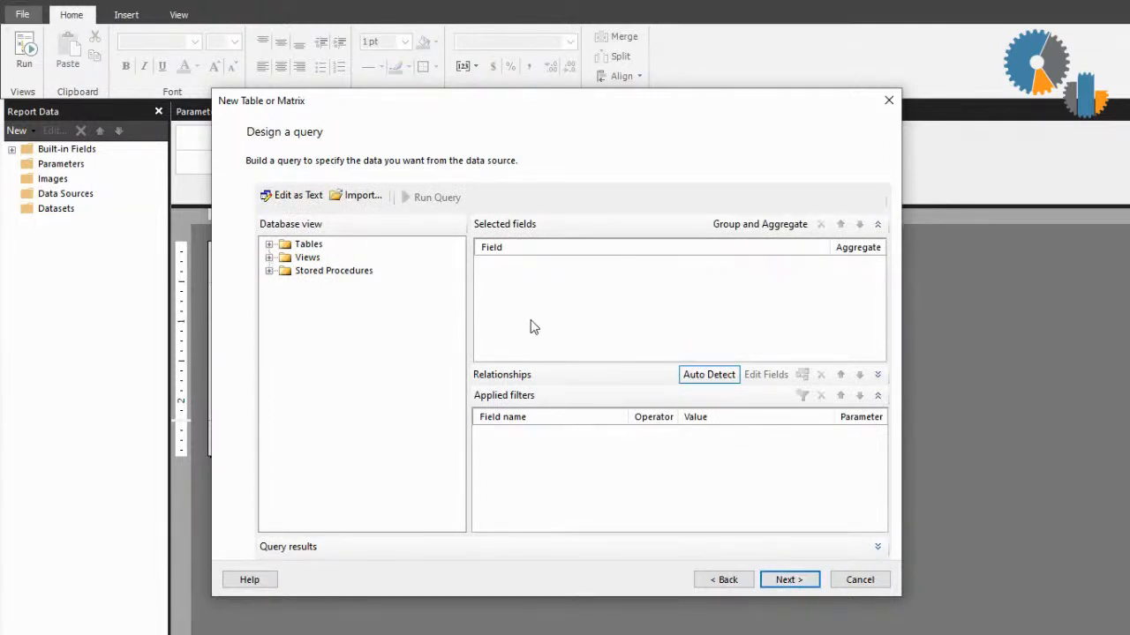
- Switch the query designer to Edit as Text and focus the empty query box
{"action": "left_click", "coordinate": [297, 196]}
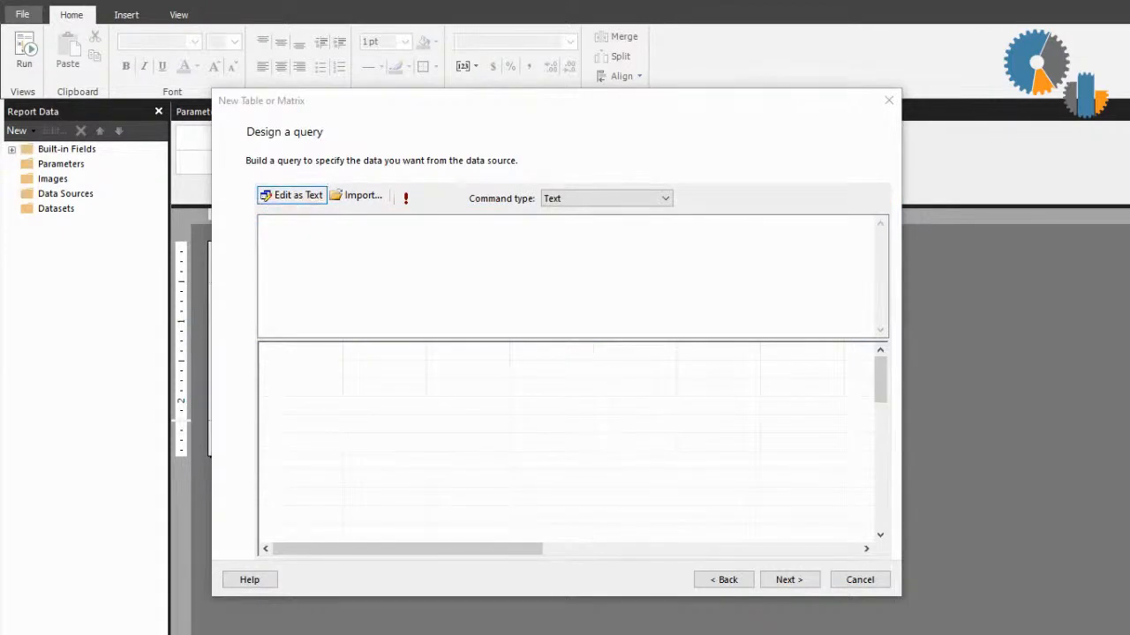
{"action": "left_click", "coordinate": [572, 273]}
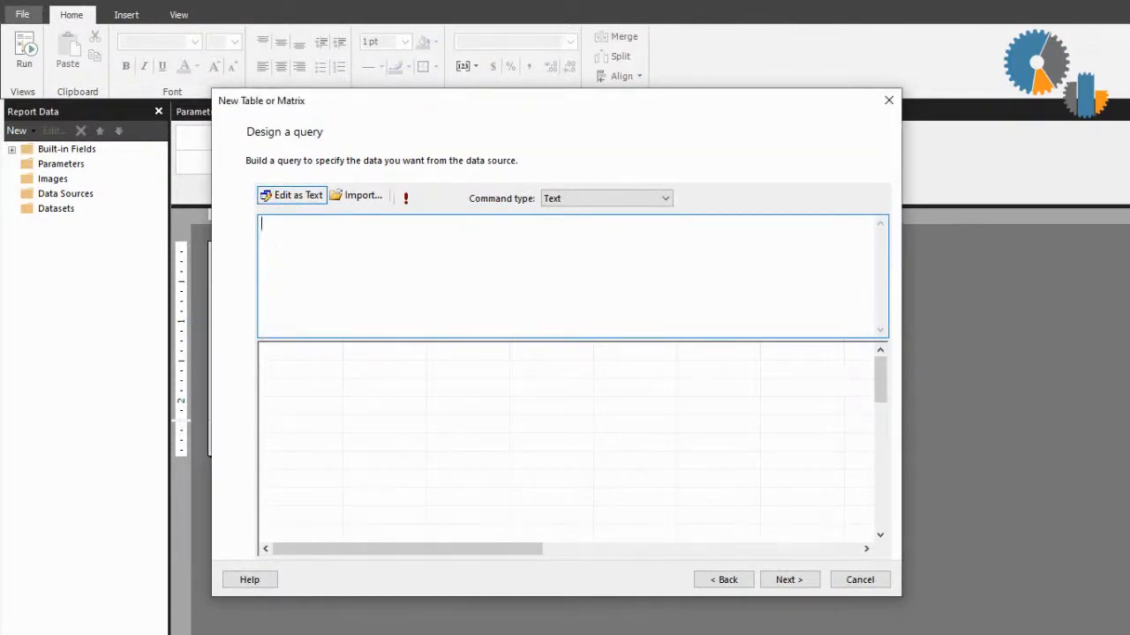
{"action": "mouse_move", "coordinate": [794, 32]}
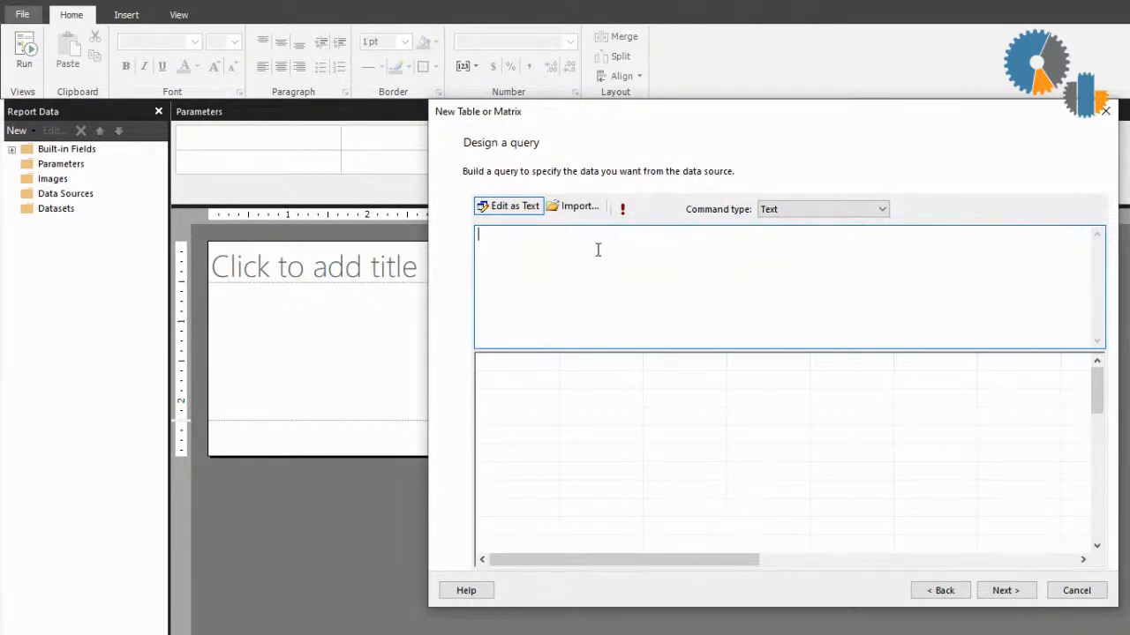
- Replace the draft query with CREATE TABLE #MYRESULT and a LINE_NUMBER int NOT NULL column
{"action": "type", "text": "select"}
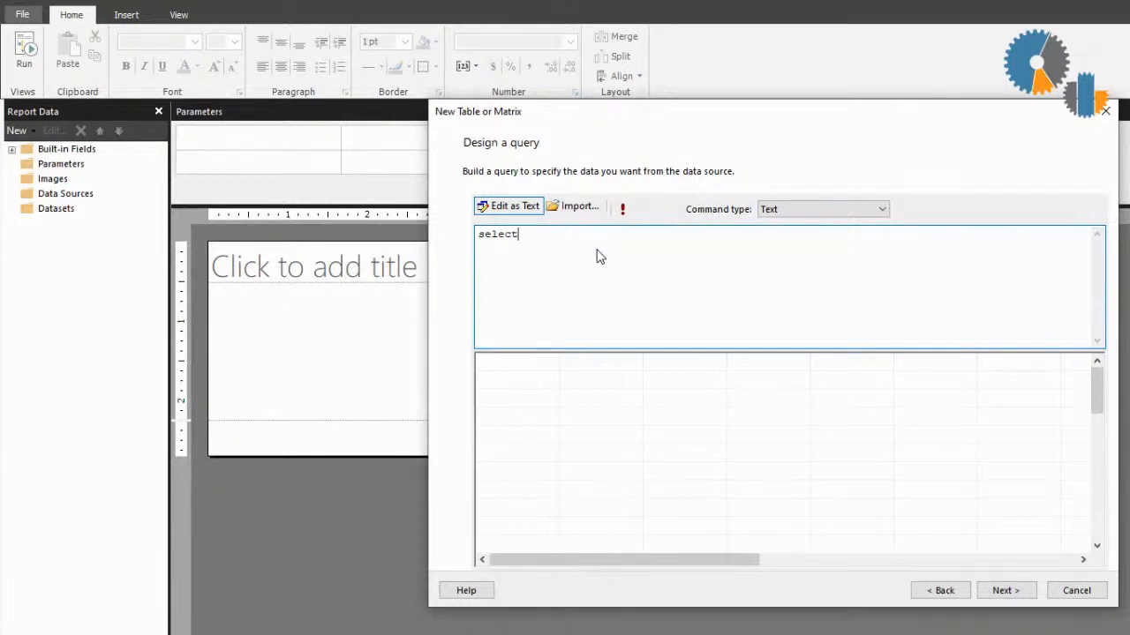
{"action": "key", "text": "Ctrl+a"}
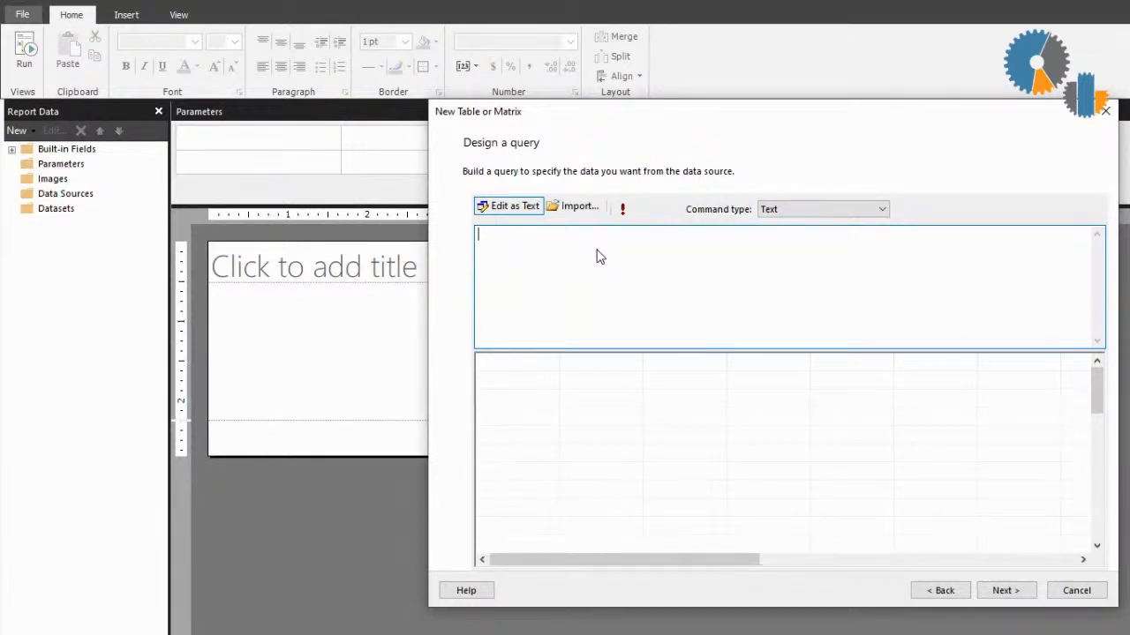
{"action": "type", "text": "create tab"}
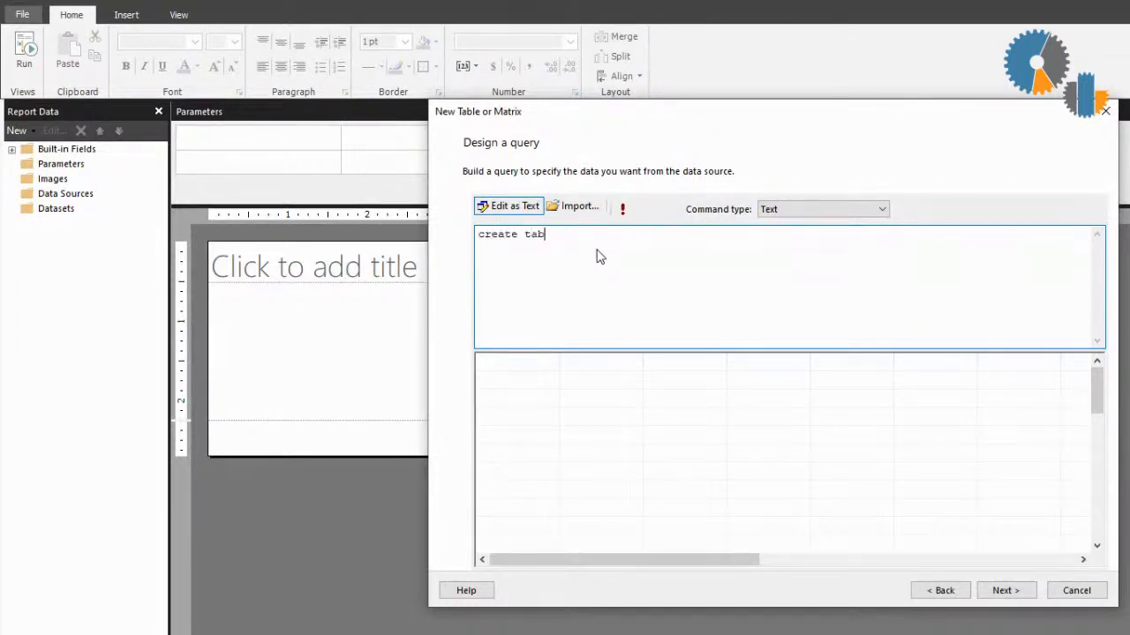
{"action": "type", "text": "le"}
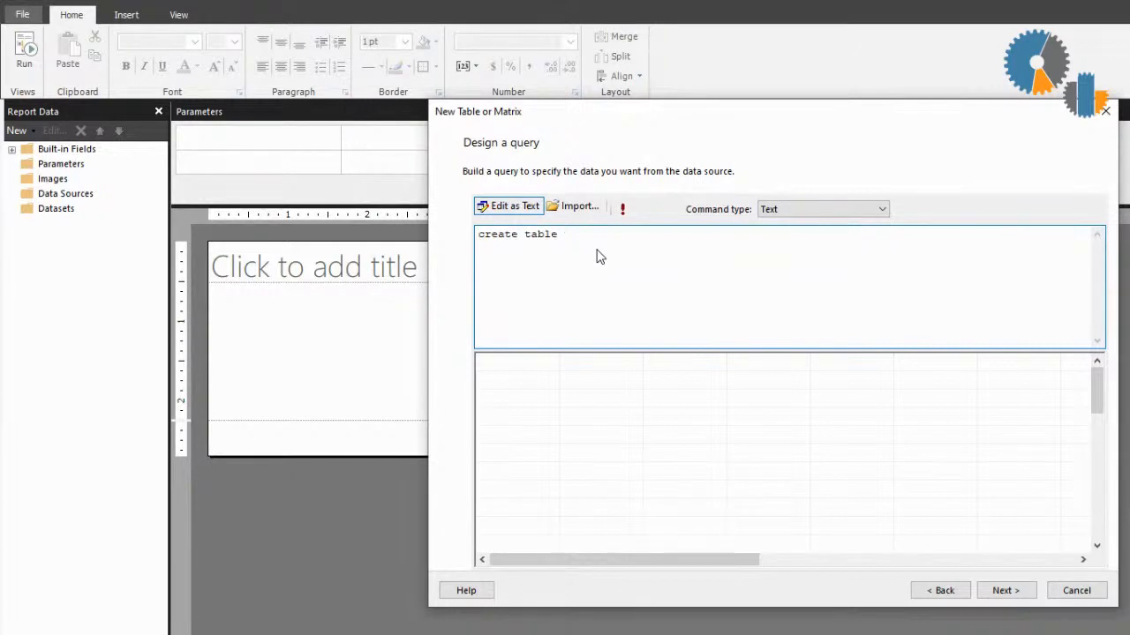
{"action": "type", "text": "#"}
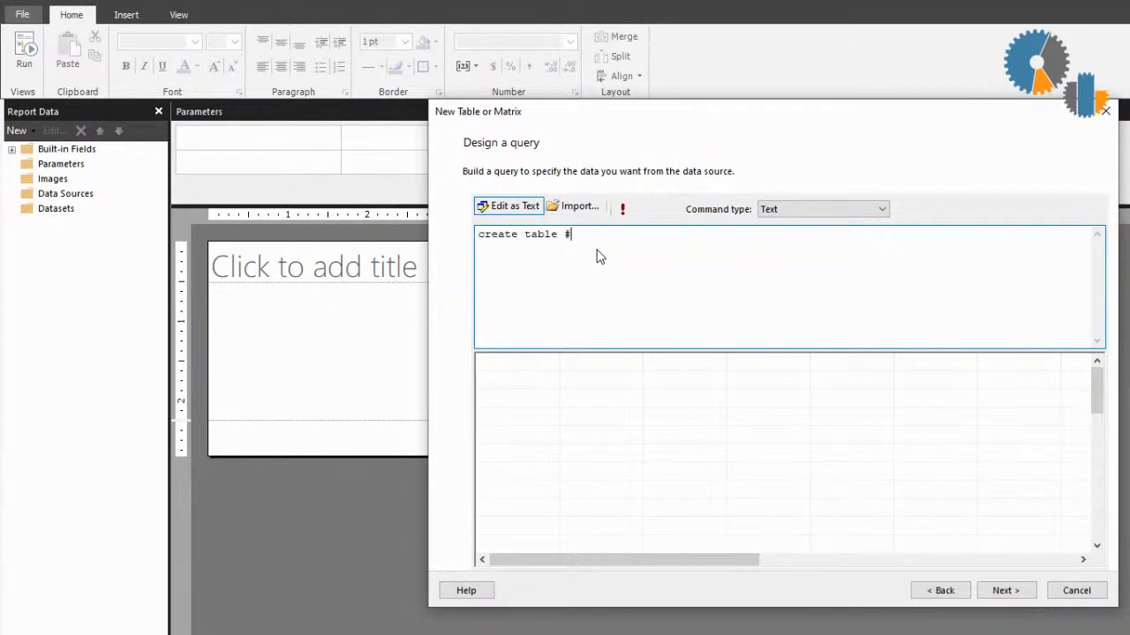
{"action": "type", "text": "MYRE"}
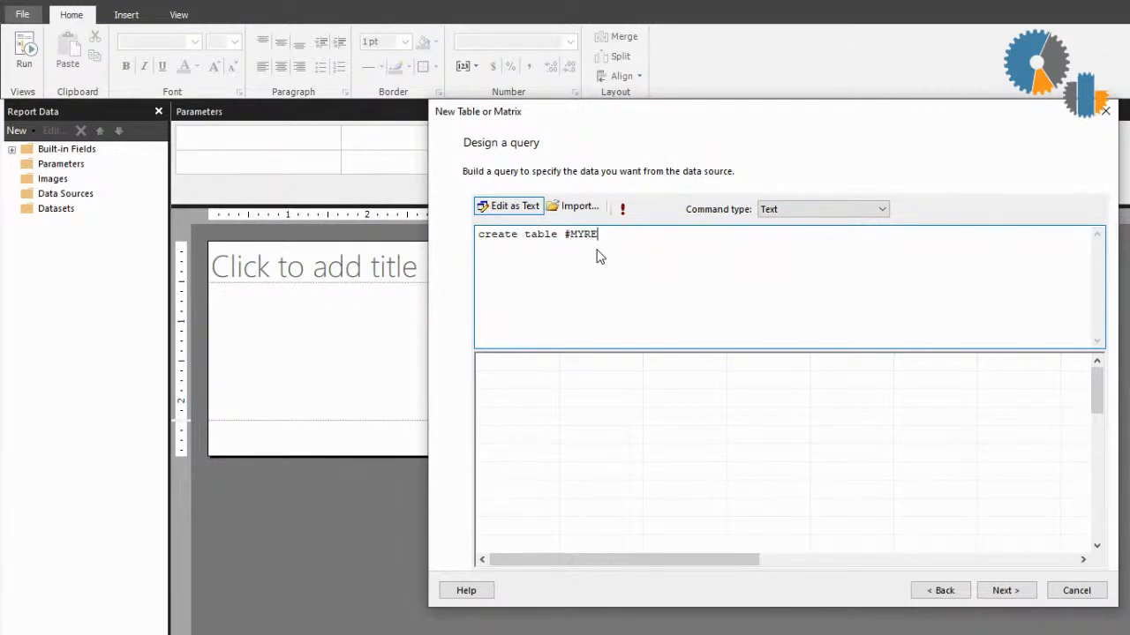
{"action": "type", "text": "SULT"}
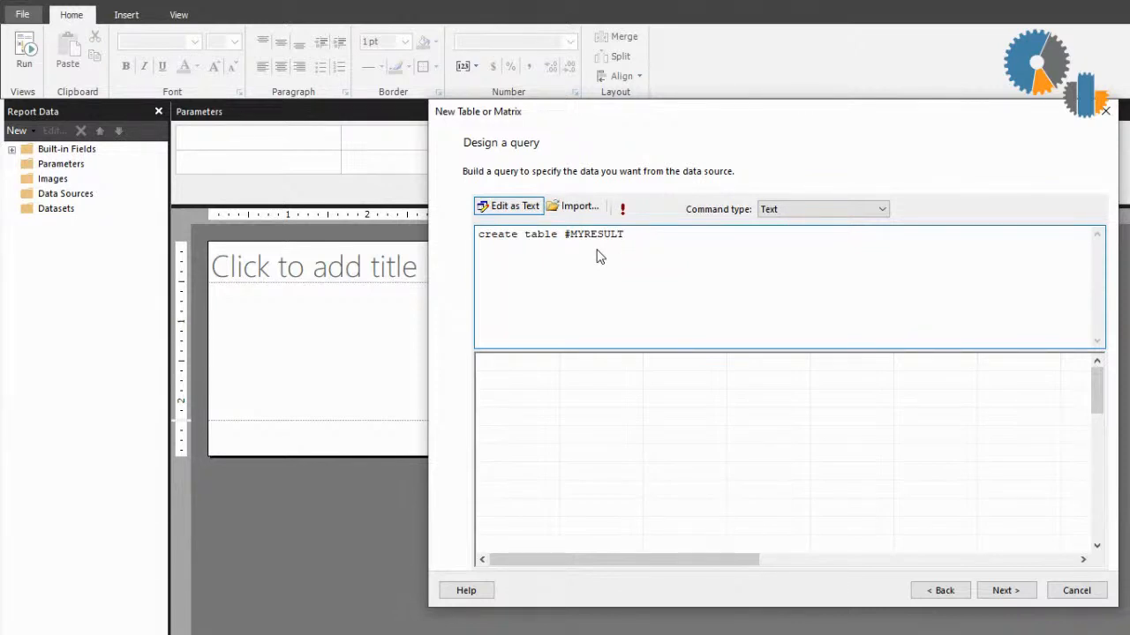
{"action": "type", "text": "("}
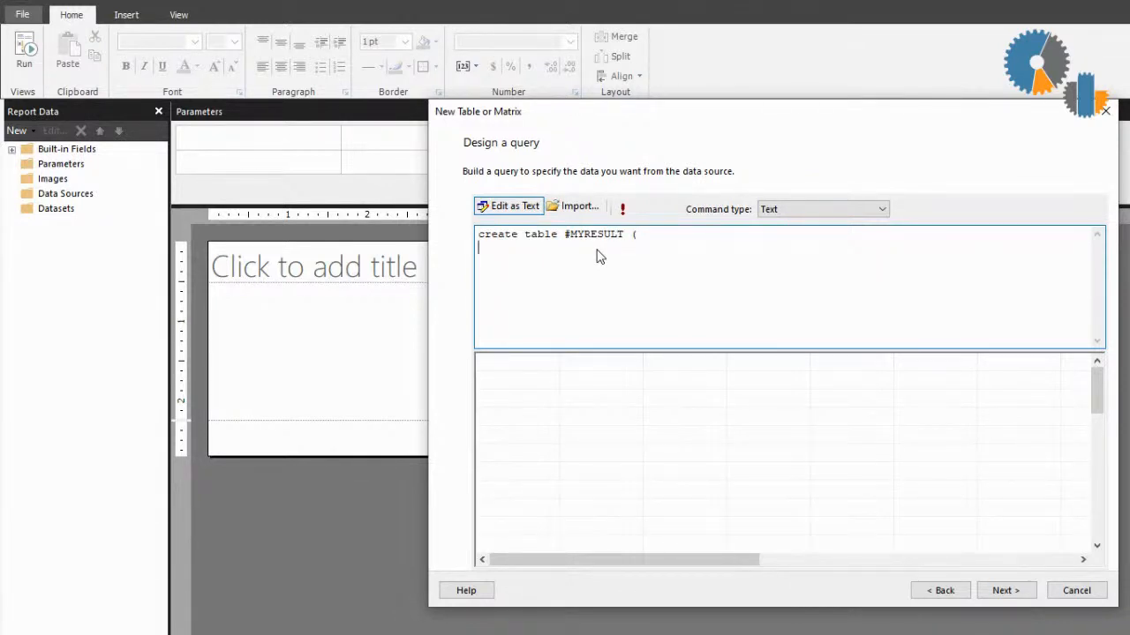
{"action": "type", "text": "LINE"}
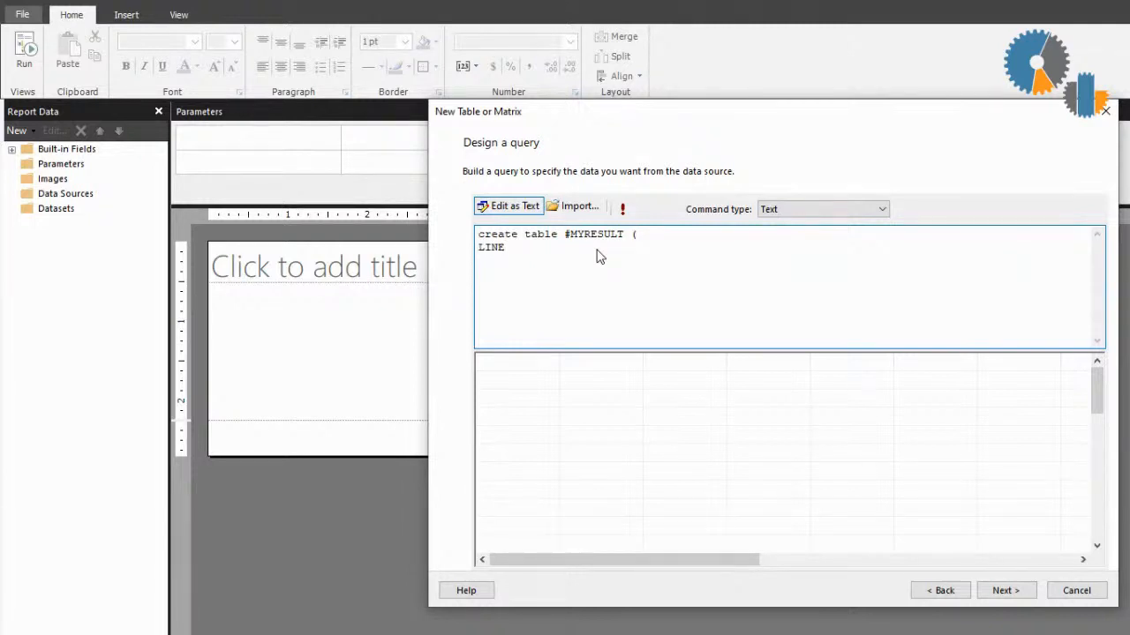
{"action": "type", "text": "_NUMBER"}
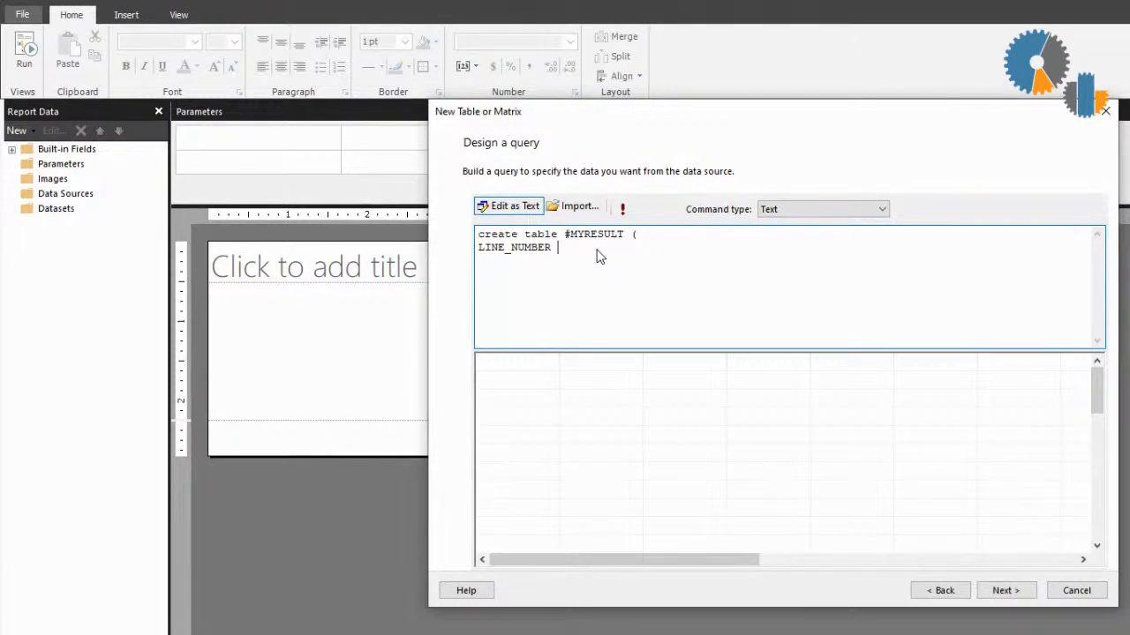
{"action": "type", "text": "int"}
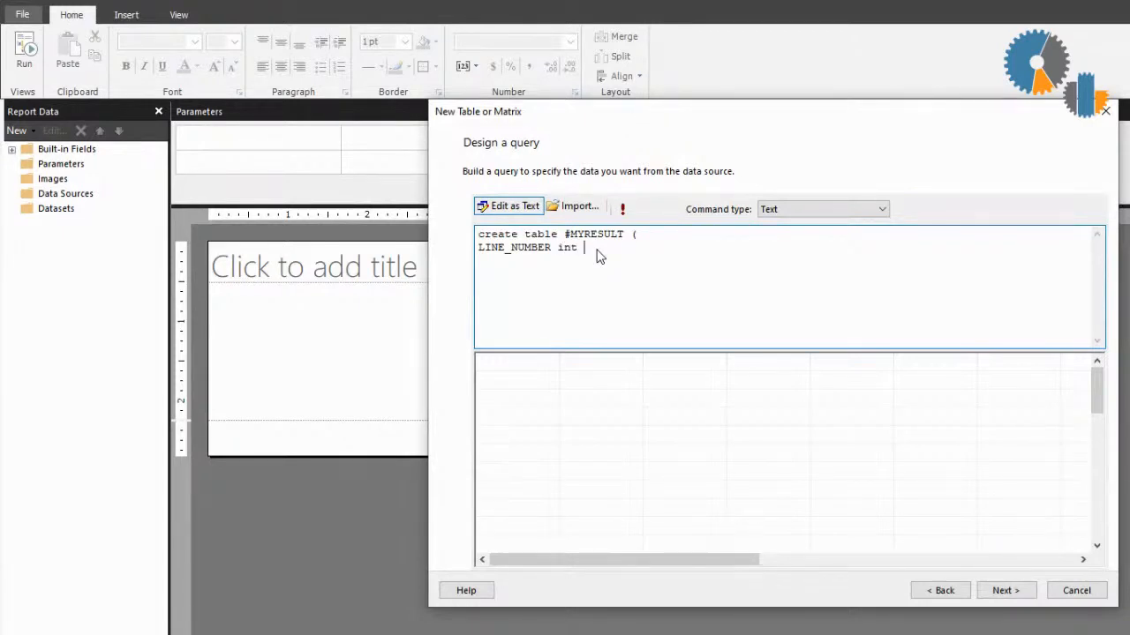
{"action": "type", "text": "NOT"}
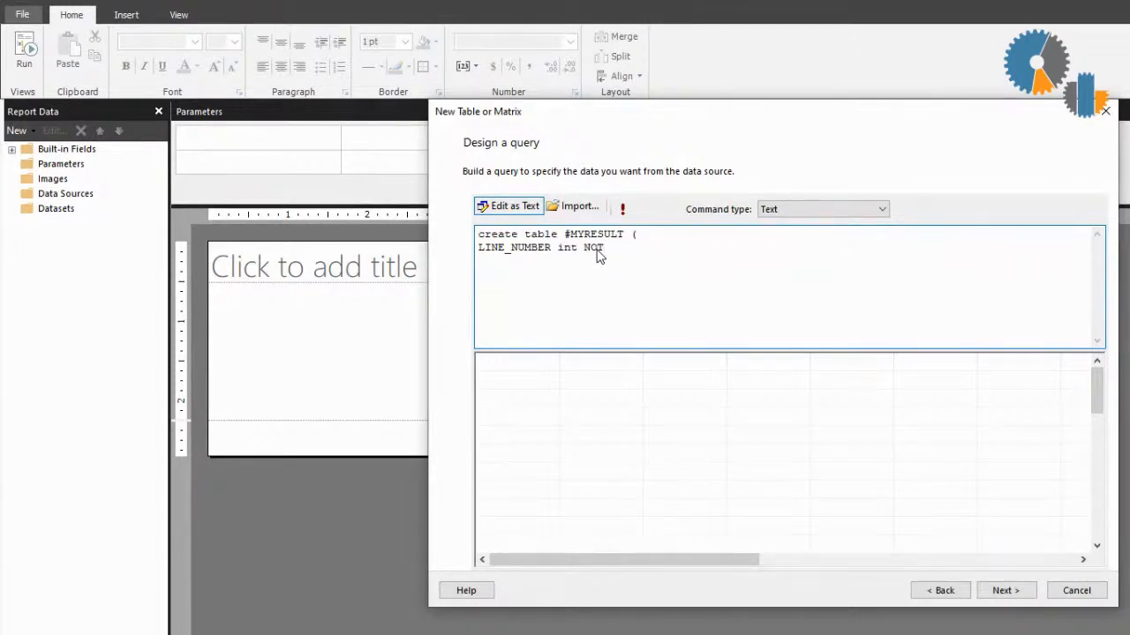
{"action": "type", "text": "NULL,"}
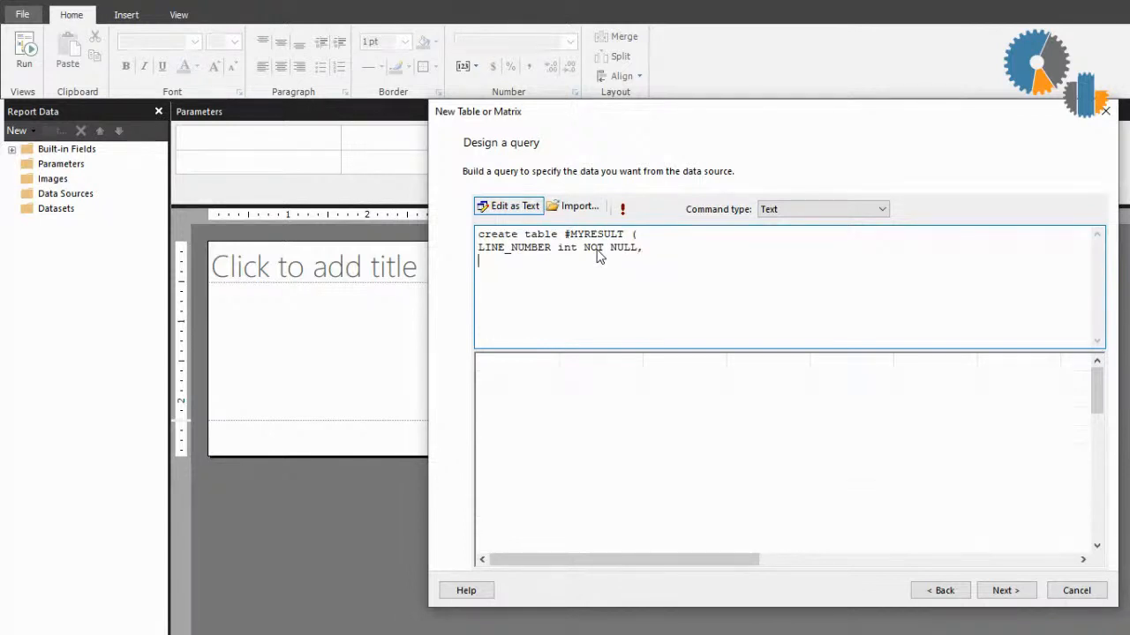
- Add LINE_DESCRIPTION varchar(200) and AMOUNT decimal(20,2) columns, both NOT NULL, closing the table definition
{"action": "type", "text": "LINE"}
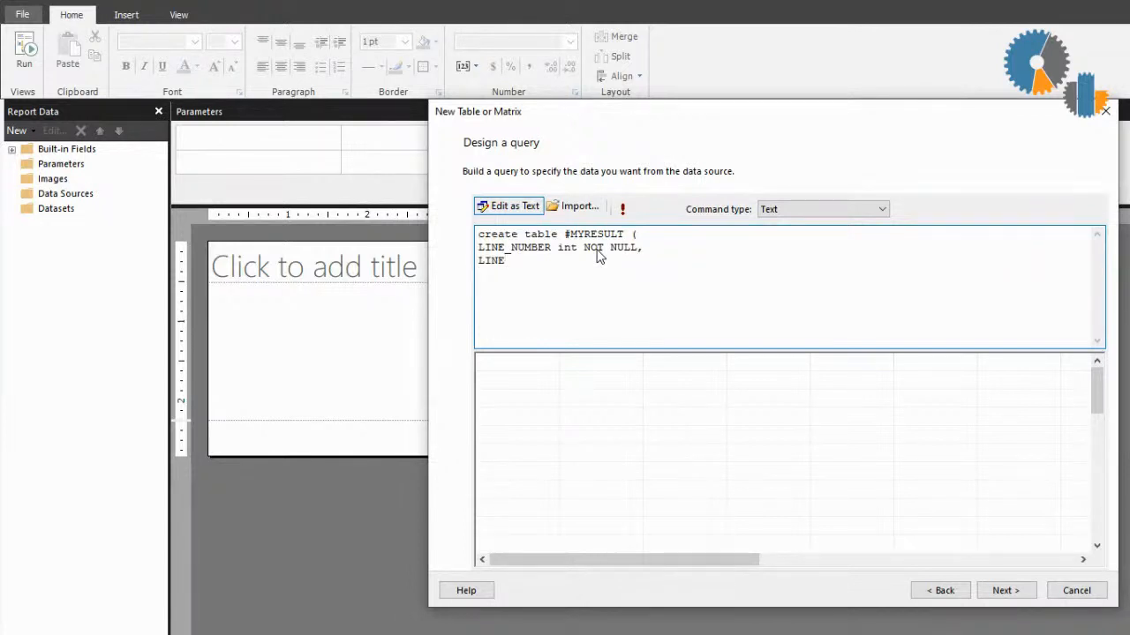
{"action": "type", "text": "_DESCRIPTION varchar"}
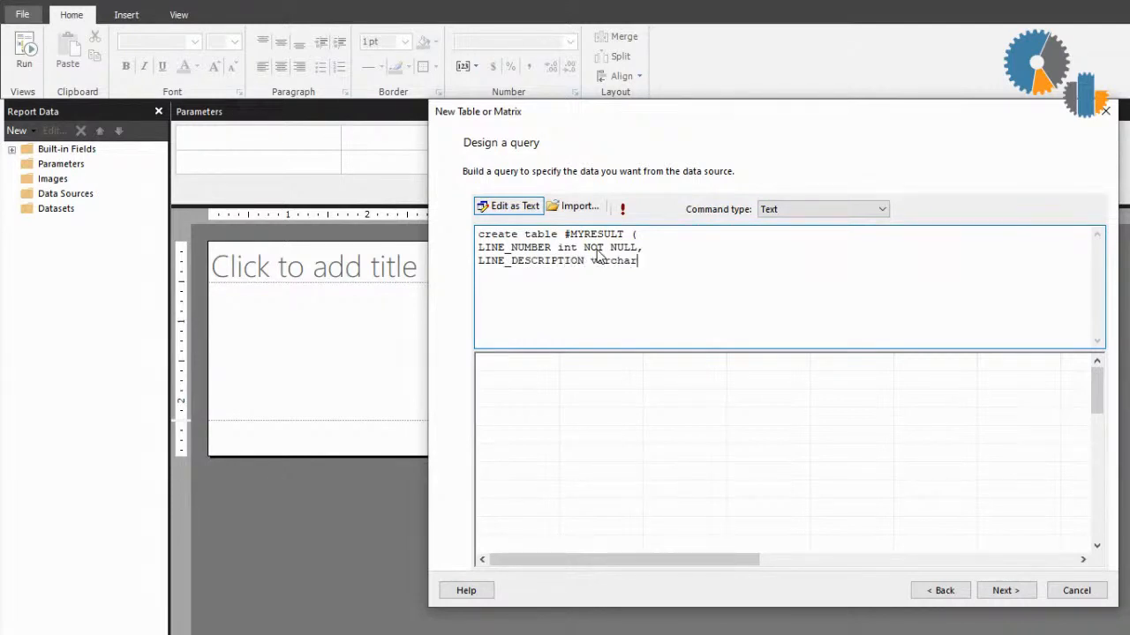
{"action": "type", "text": "(20"}
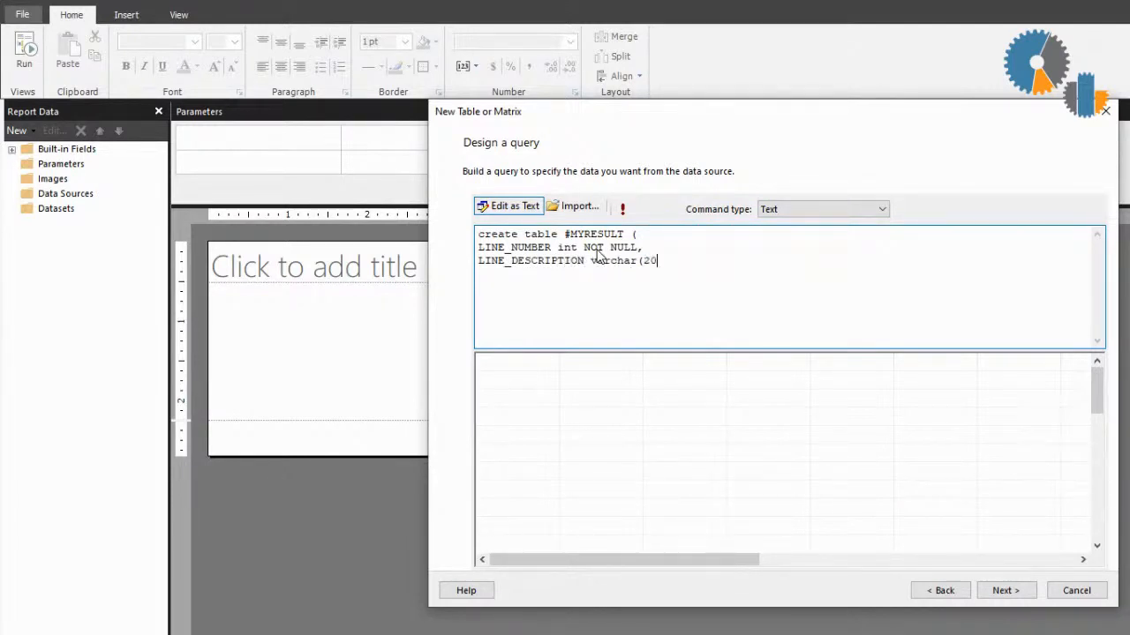
{"action": "type", "text": "0)"}
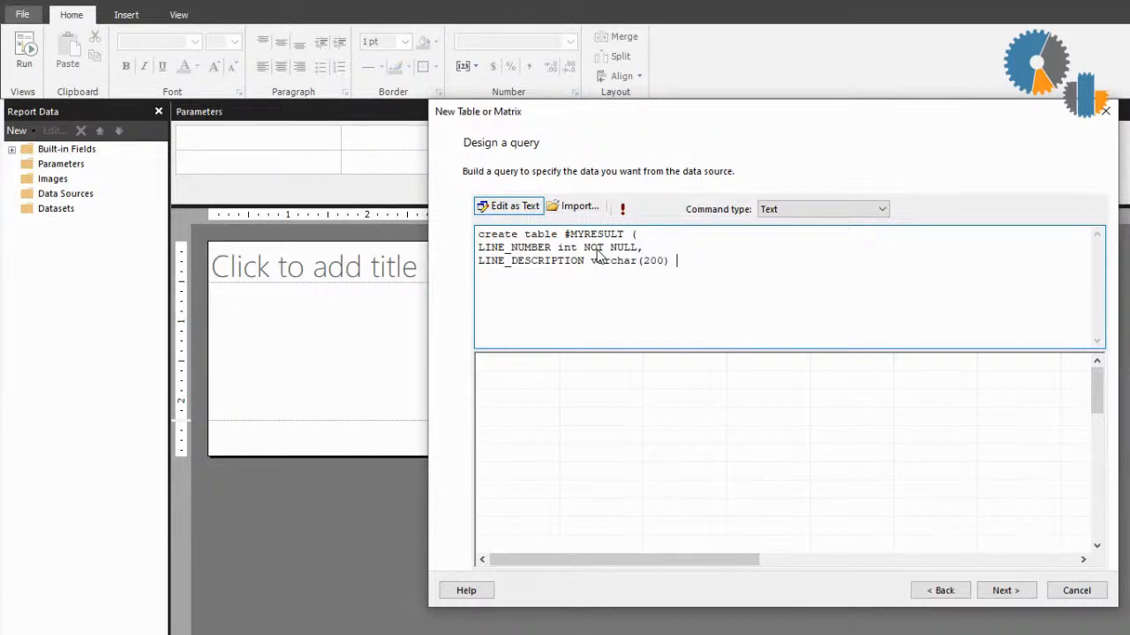
{"action": "type", "text": "NOT NULL"}
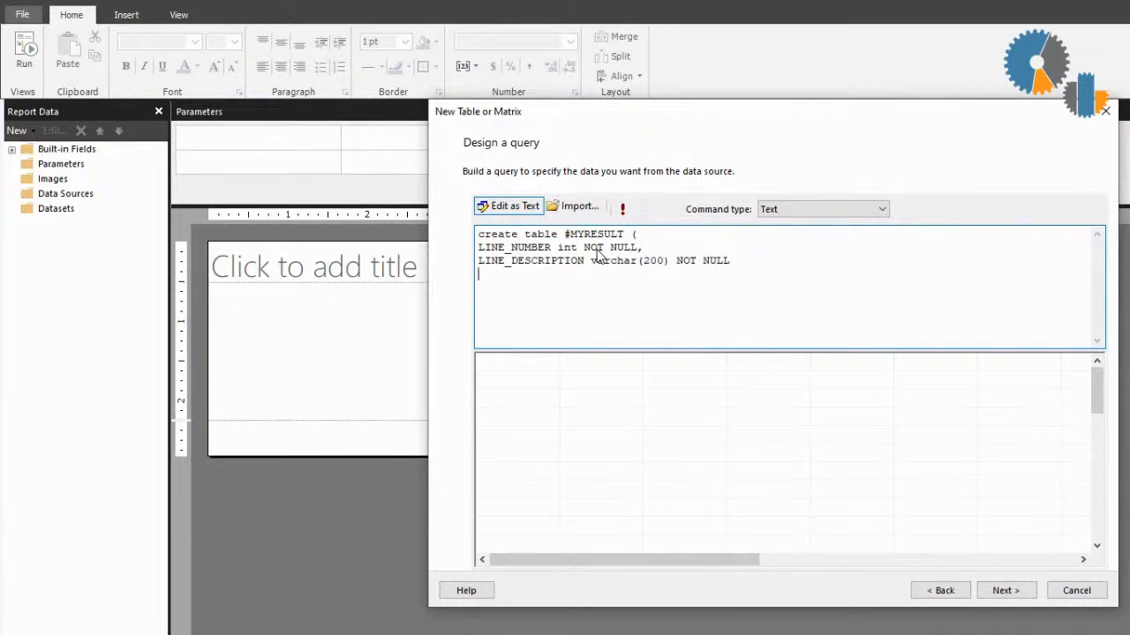
{"action": "type", "text": ","}
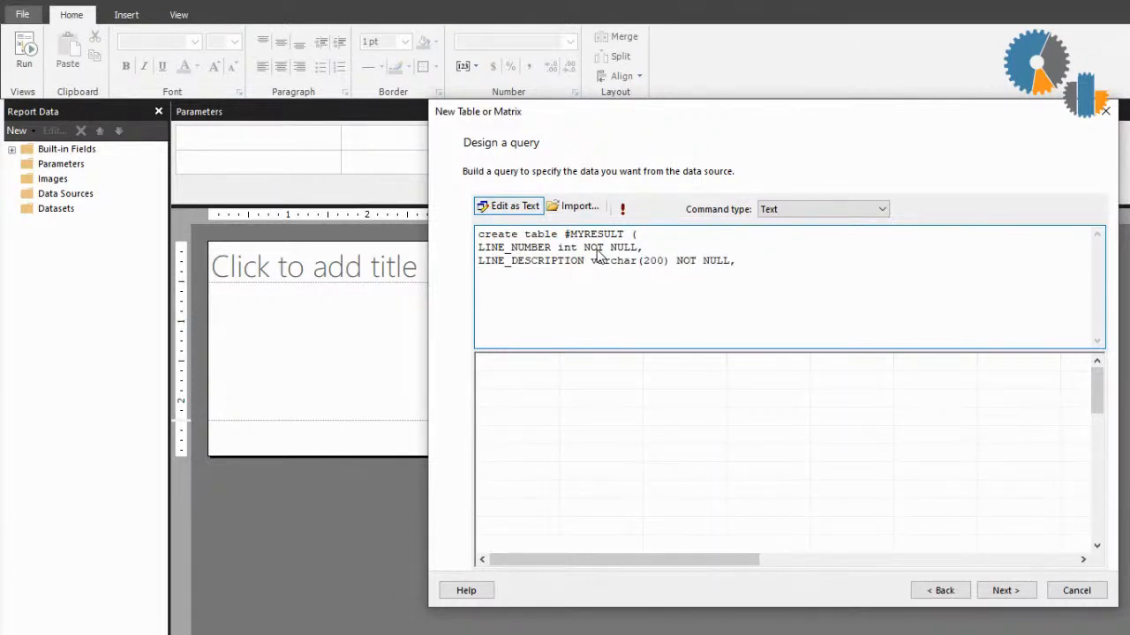
{"action": "type", "text": "a"}
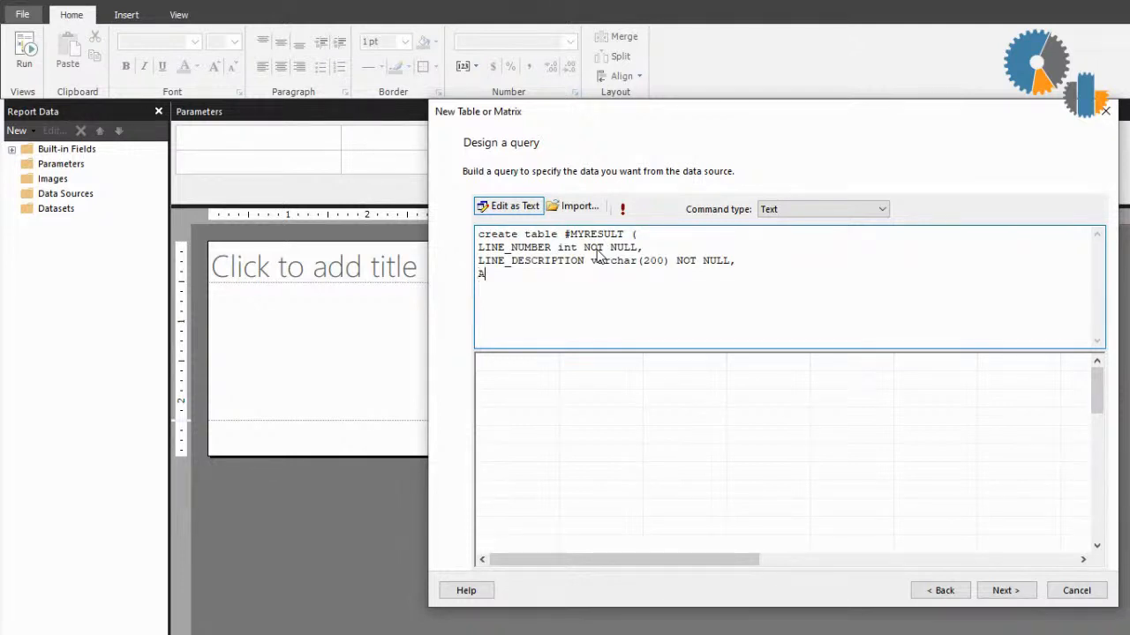
{"action": "type", "text": "MOUNT deci"}
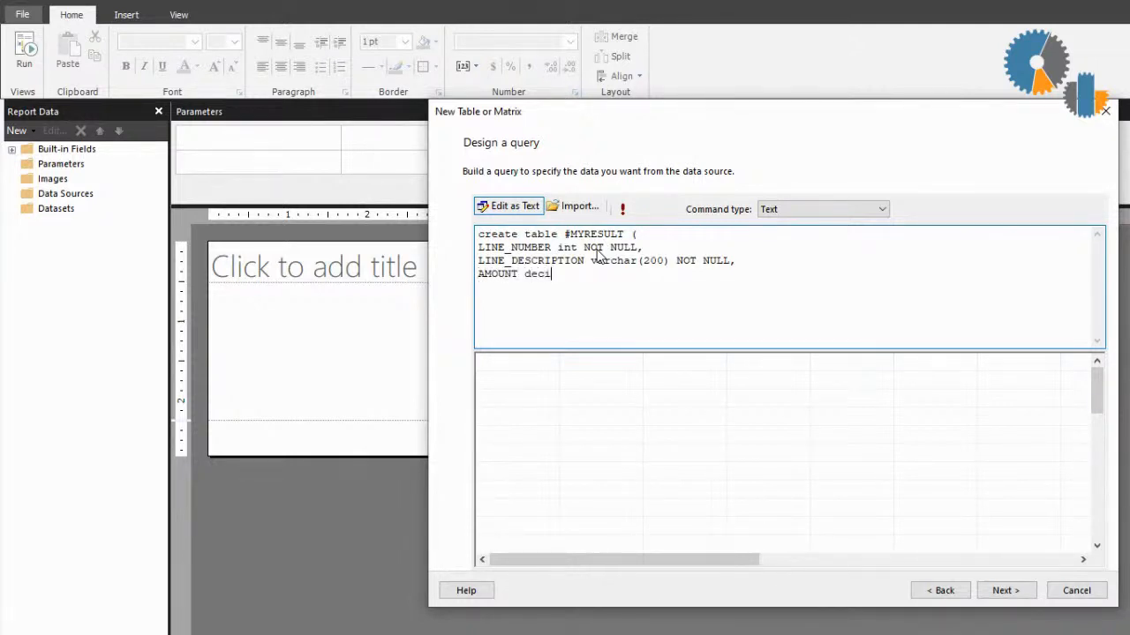
{"action": "type", "text": "mal"}
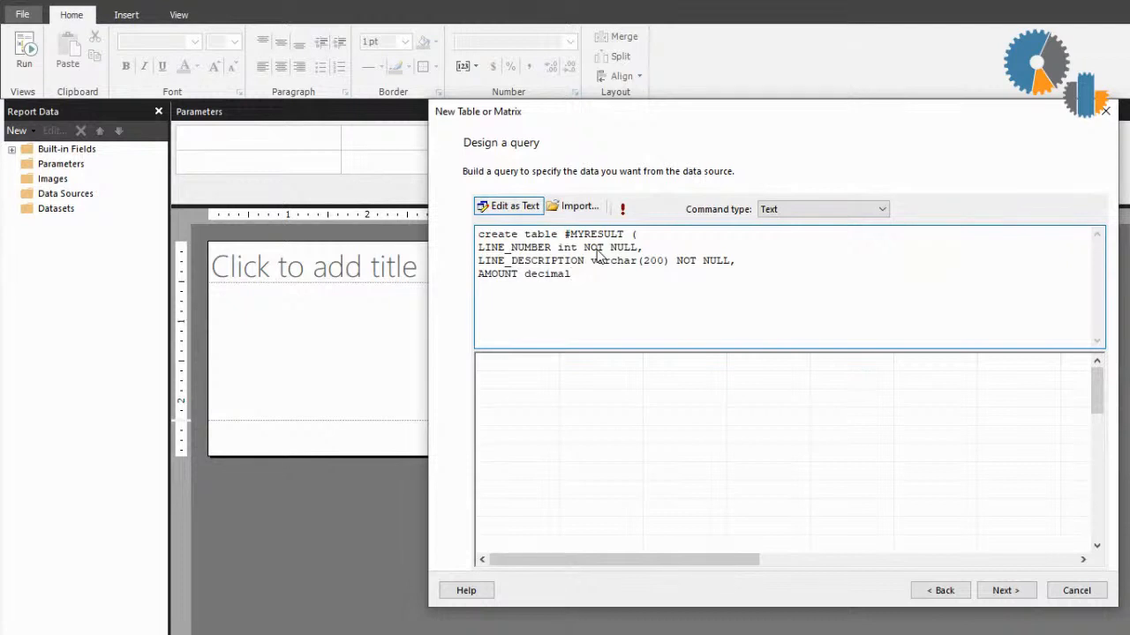
{"action": "type", "text": "(2"}
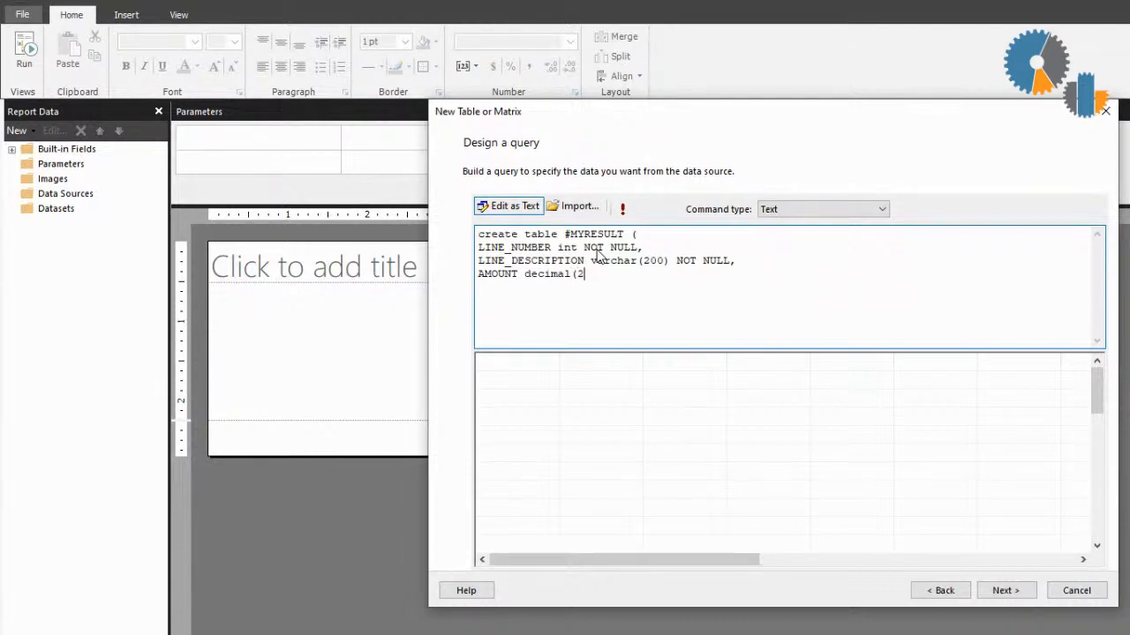
{"action": "type", "text": "0,"}
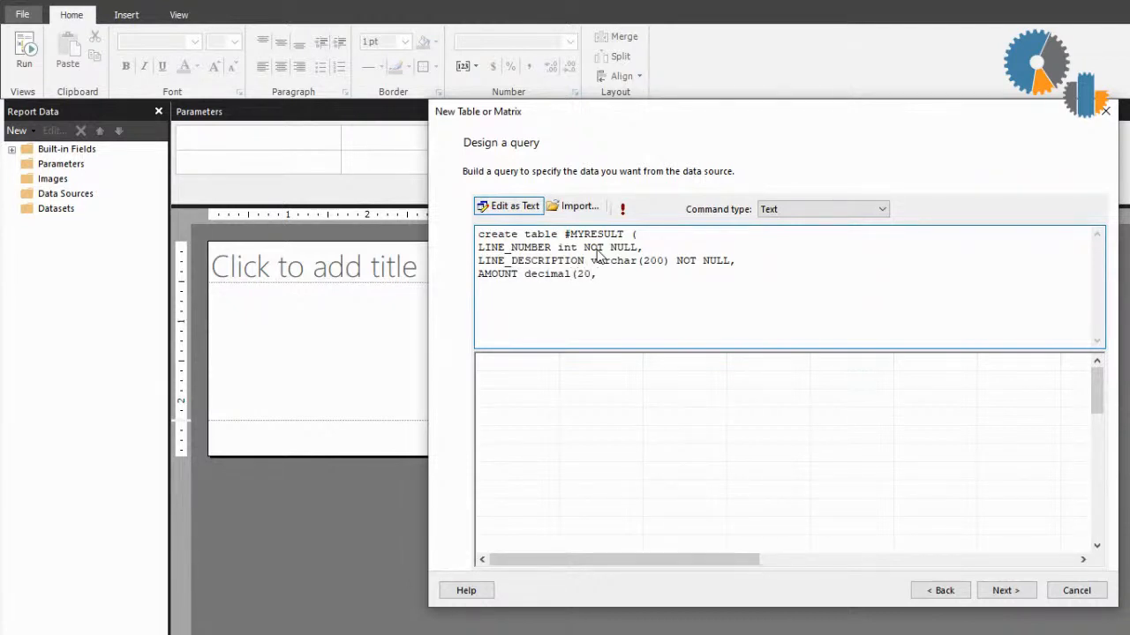
{"action": "type", "text": "2)"}
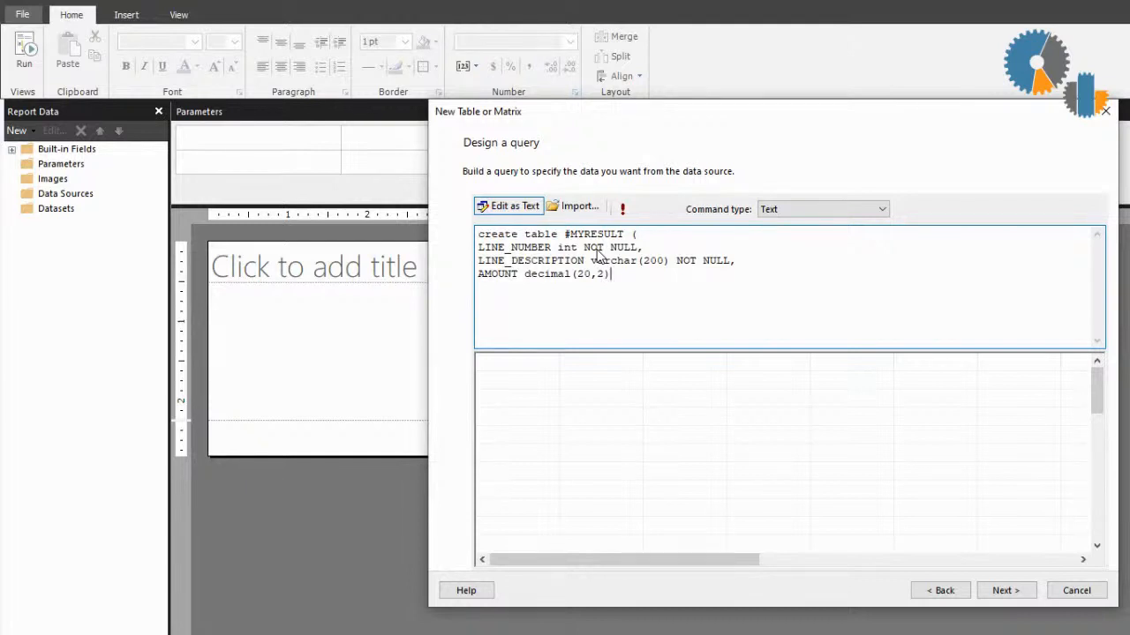
{"action": "type", "text": "NOT NUOL"}
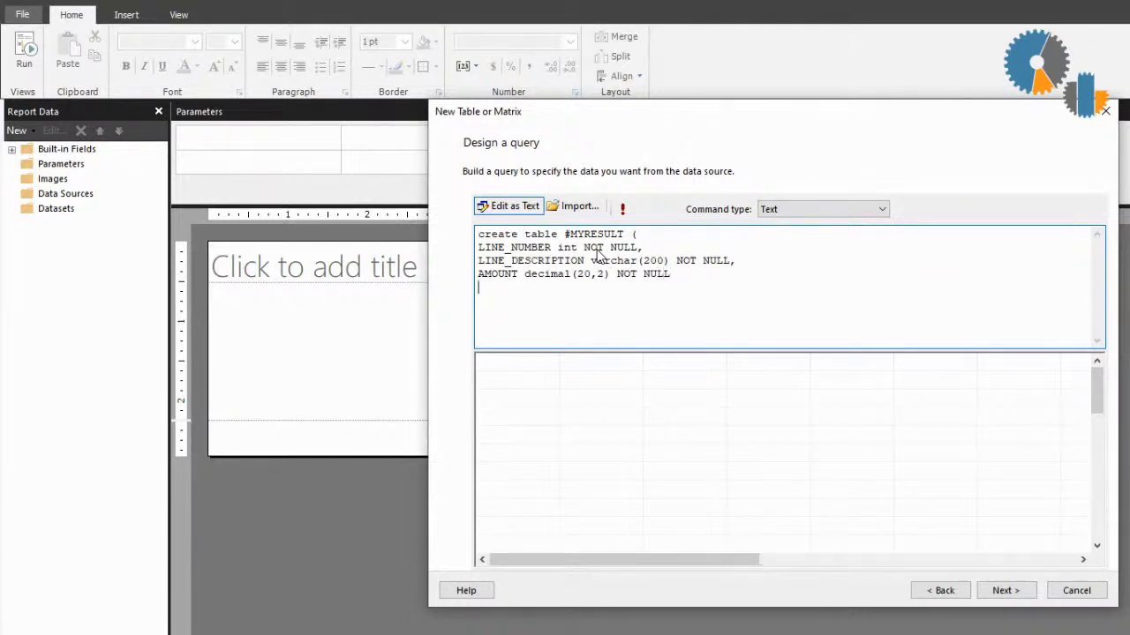
{"action": "type", "text": ")"}
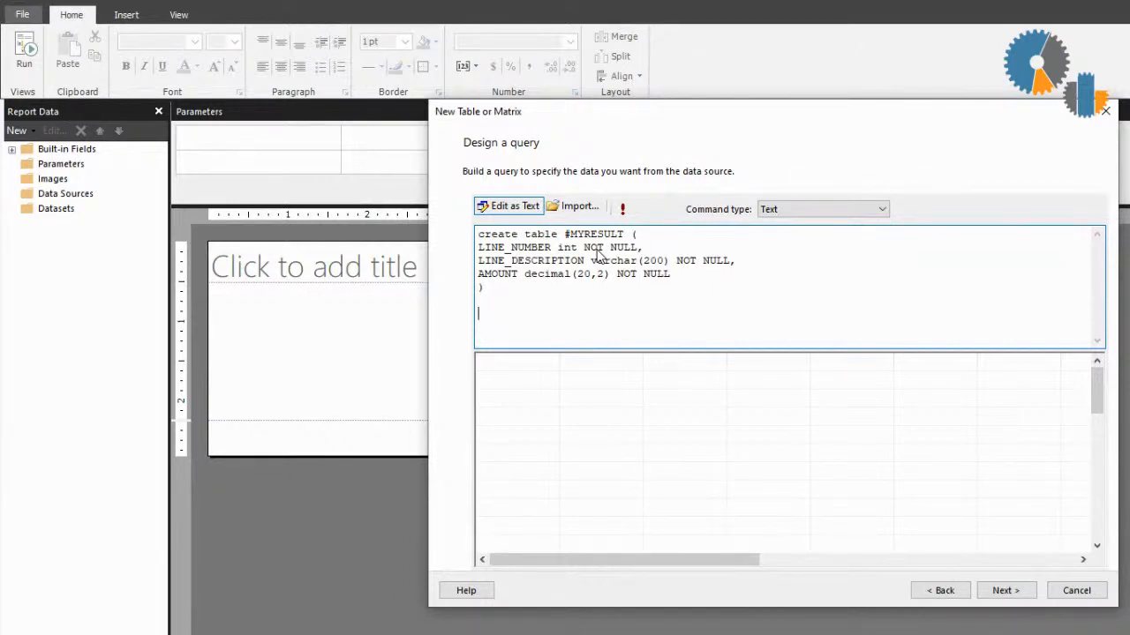
- Insert the row 1, 'ERA LEADER', 2.1 into #MYRESULT
{"action": "type", "text": "INSERT"}
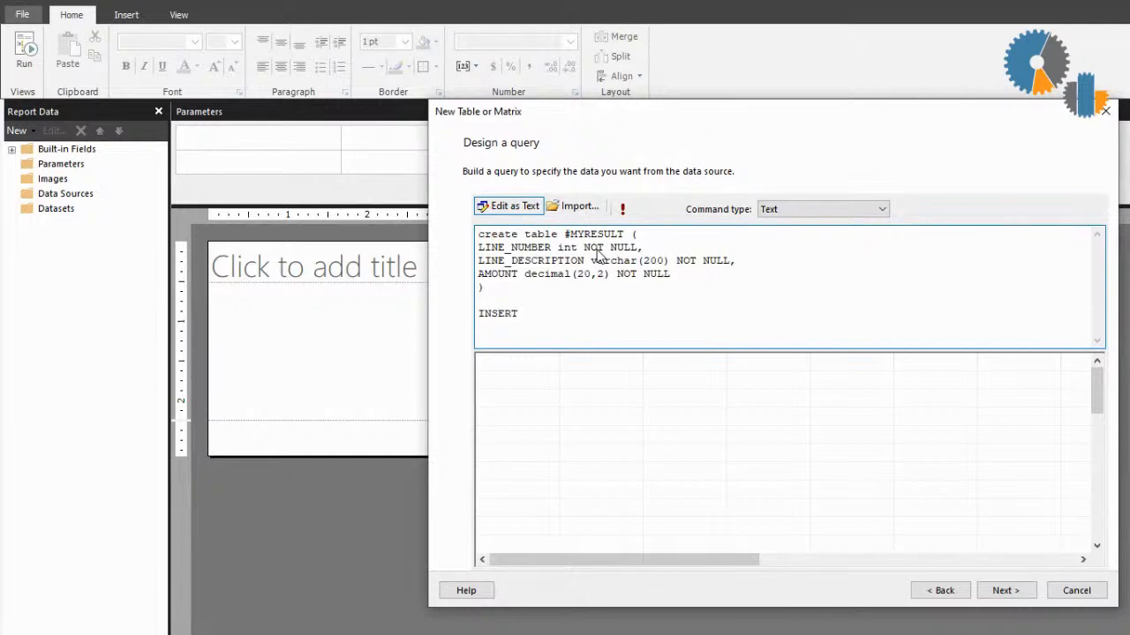
{"action": "type", "text": "IN"}
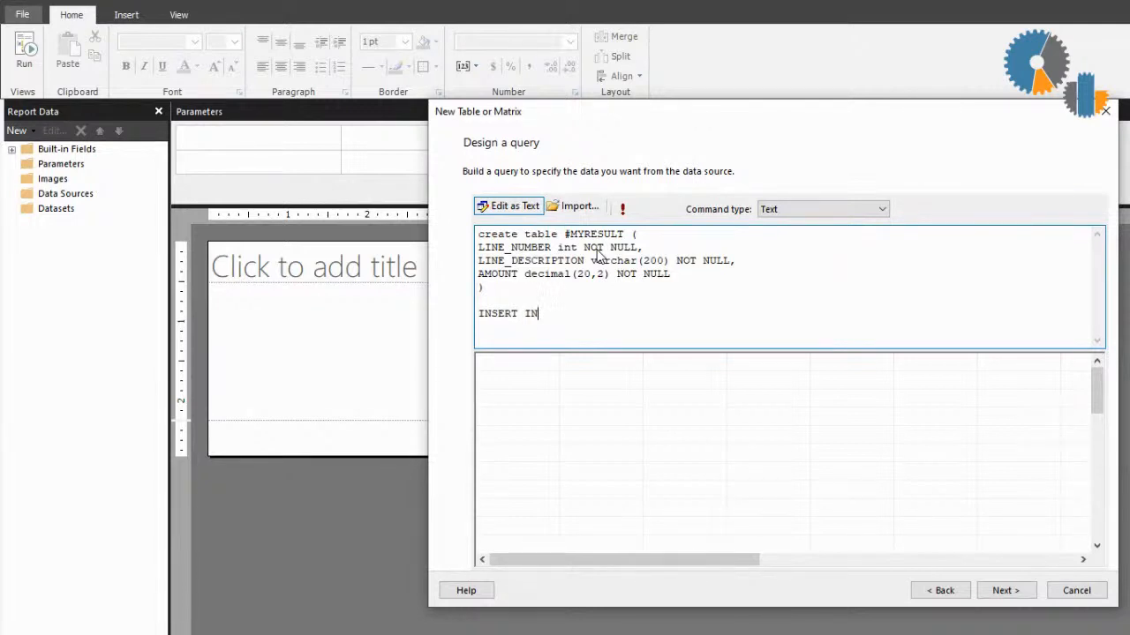
{"action": "type", "text": "TO #MY"}
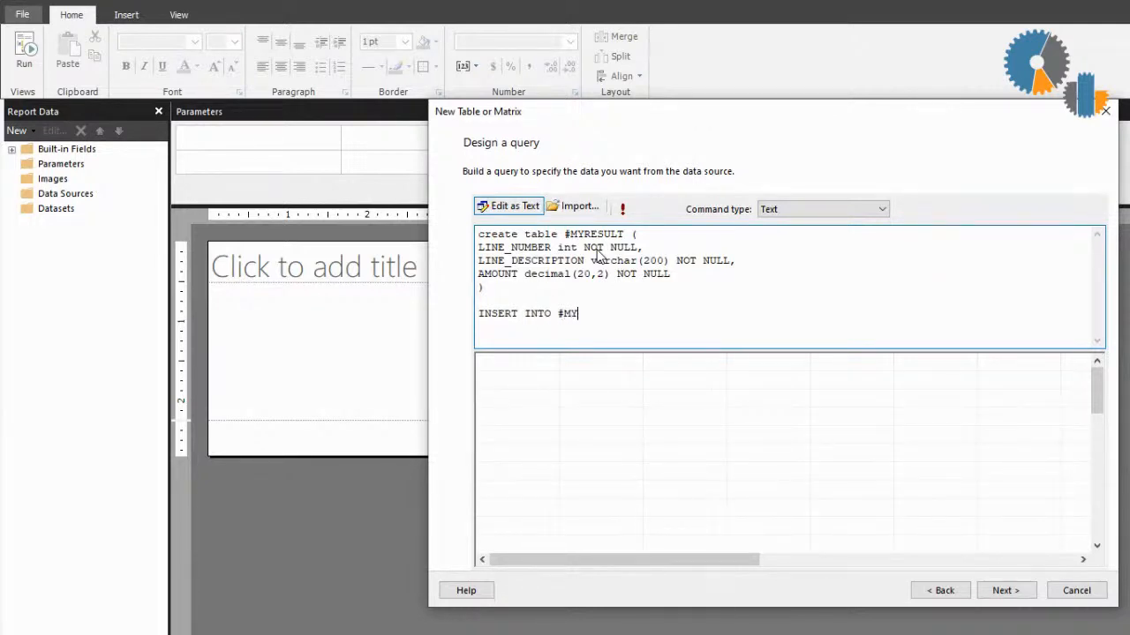
{"action": "type", "text": "RESULT"}
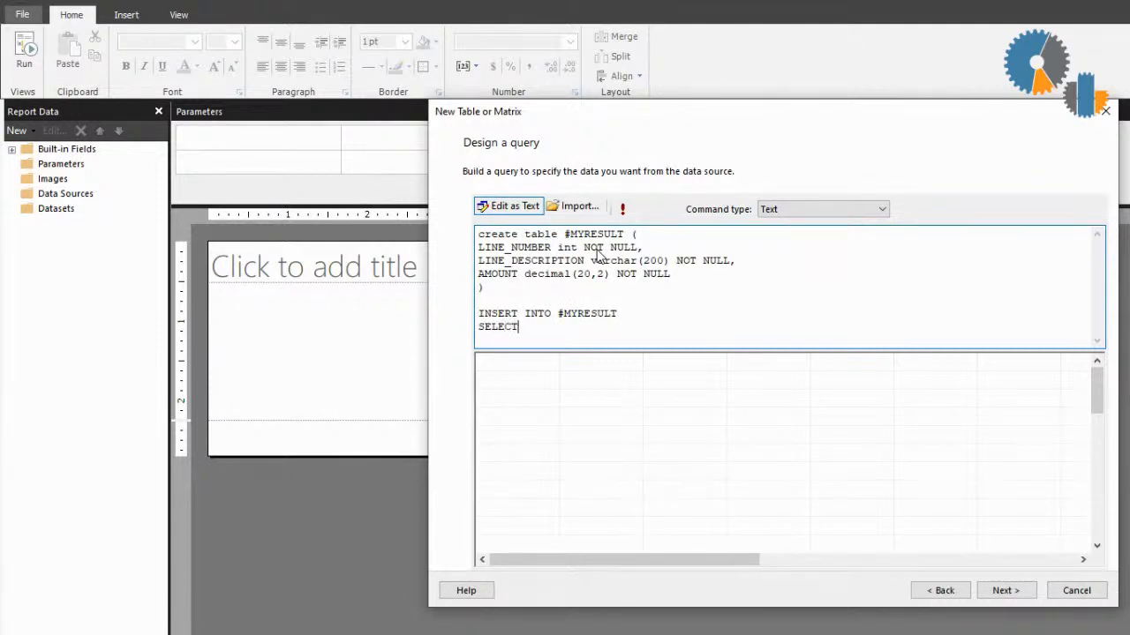
{"action": "type", "text": "1,"}
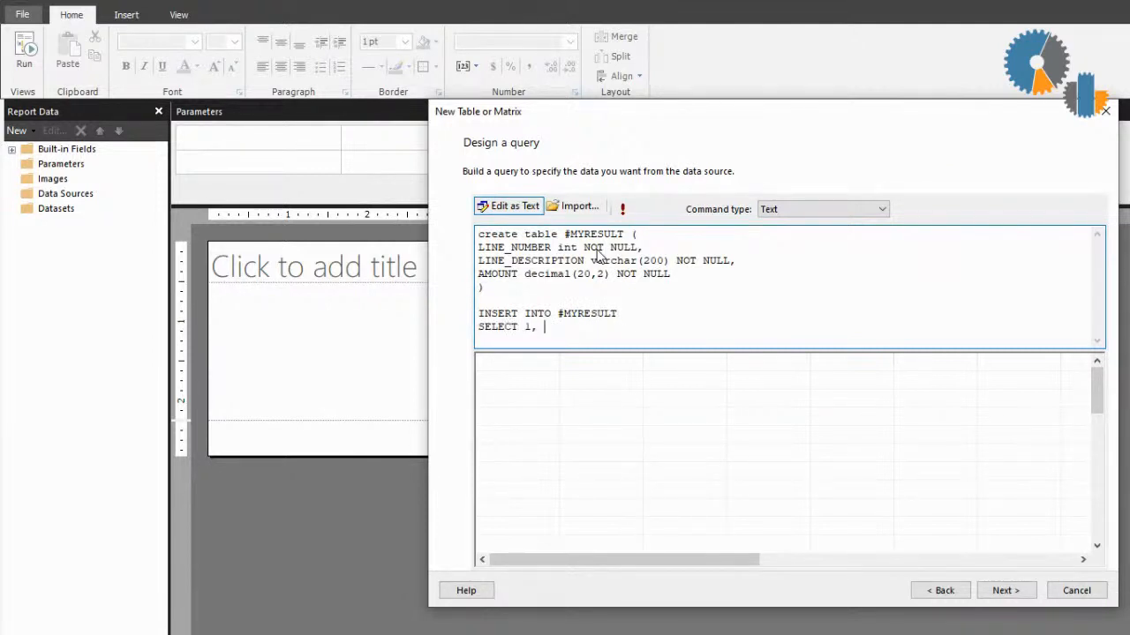
{"action": "type", "text": "'ERA LEAD"}
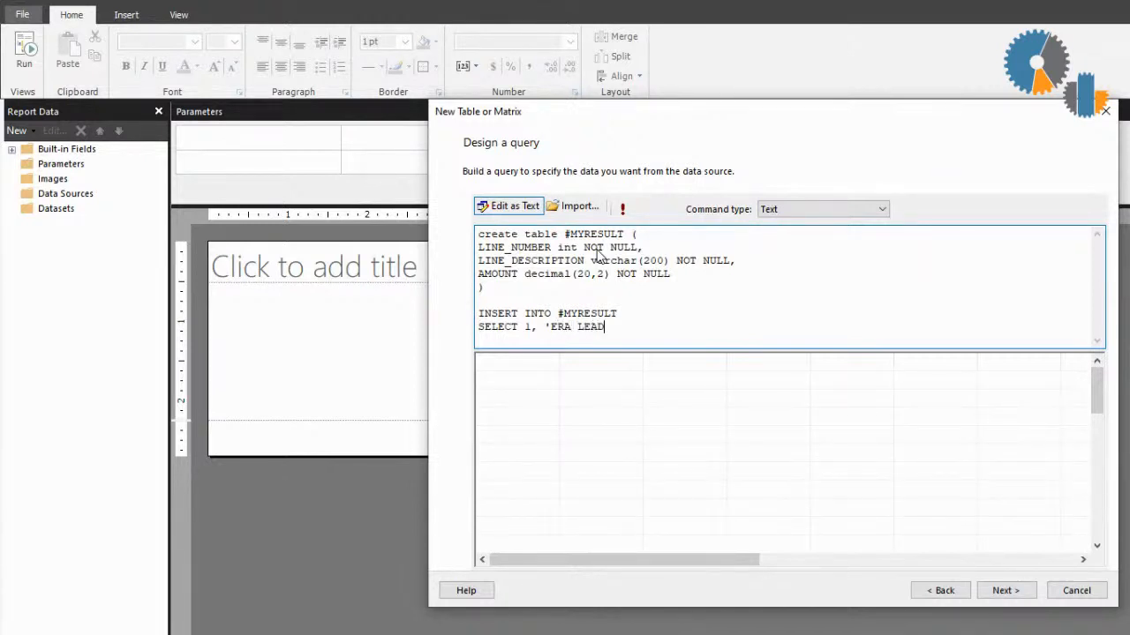
{"action": "type", "text": "ER"}
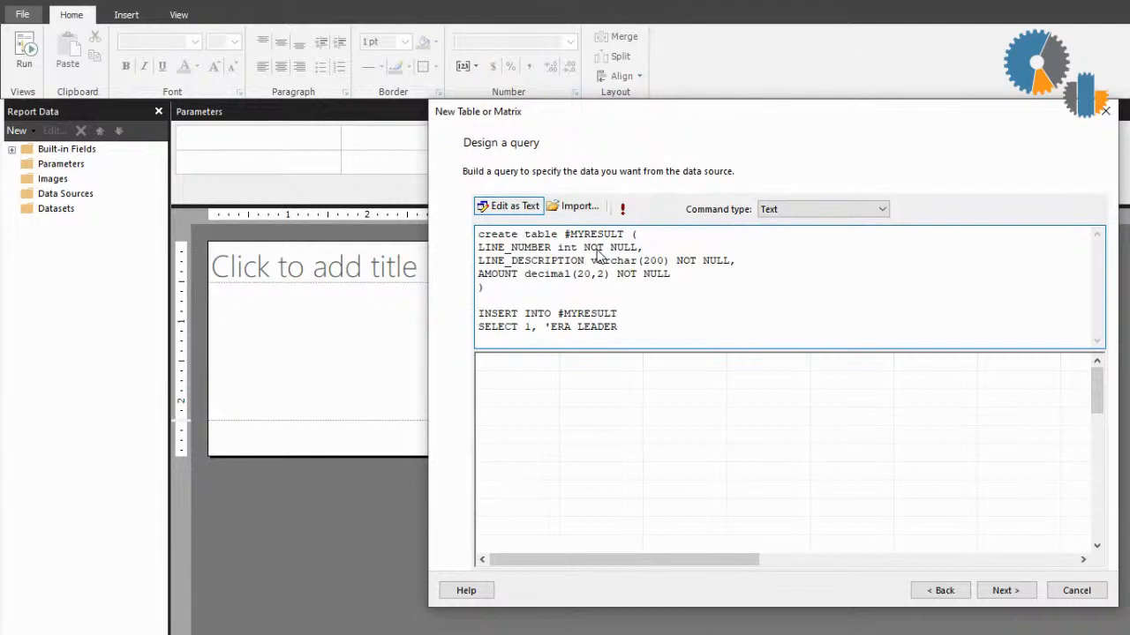
{"action": "type", "text": "',"}
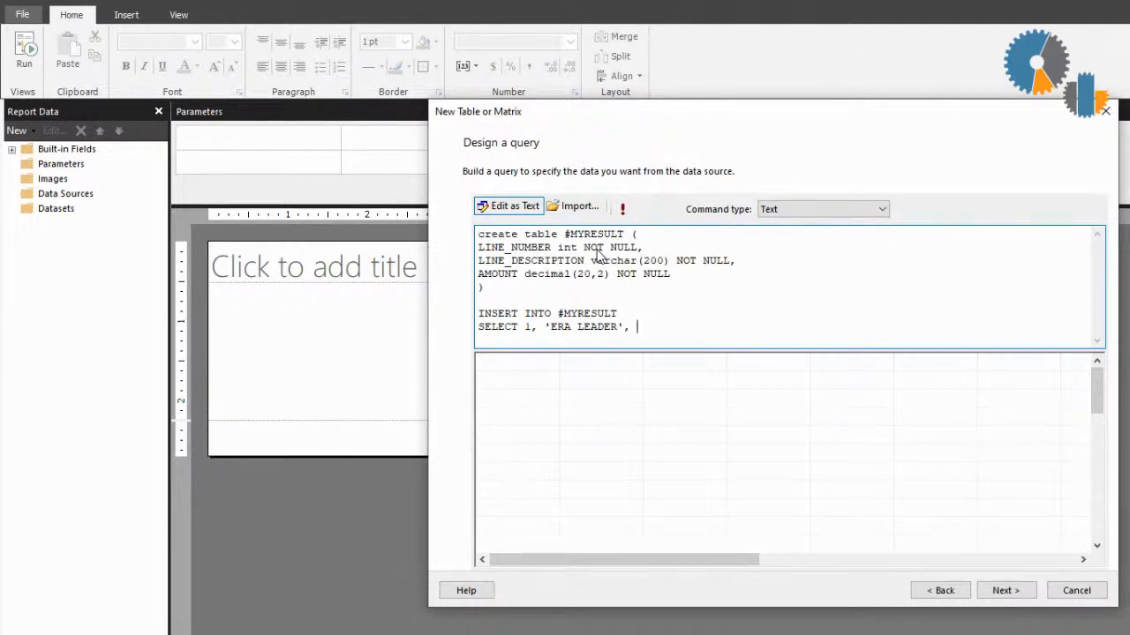
{"action": "type", "text": "2.1"}
{"action": "type", "text": "INSERT"}
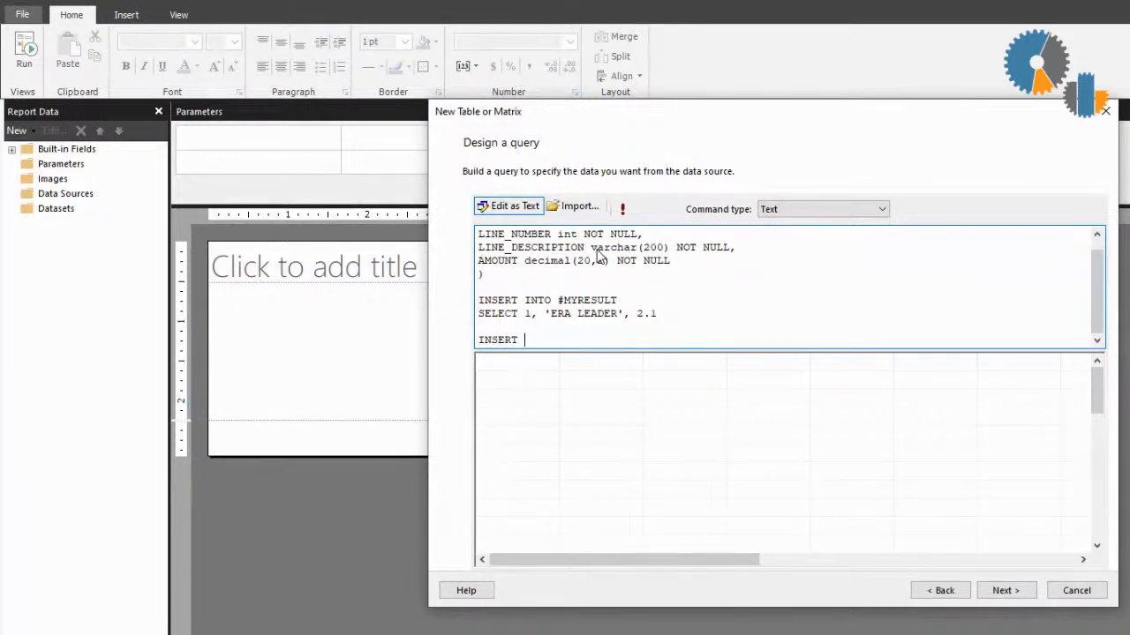
- Insert a second row 2, 'BATTING AVERAGE', 328 into #MYRESULT
{"action": "type", "text": "INTO"}
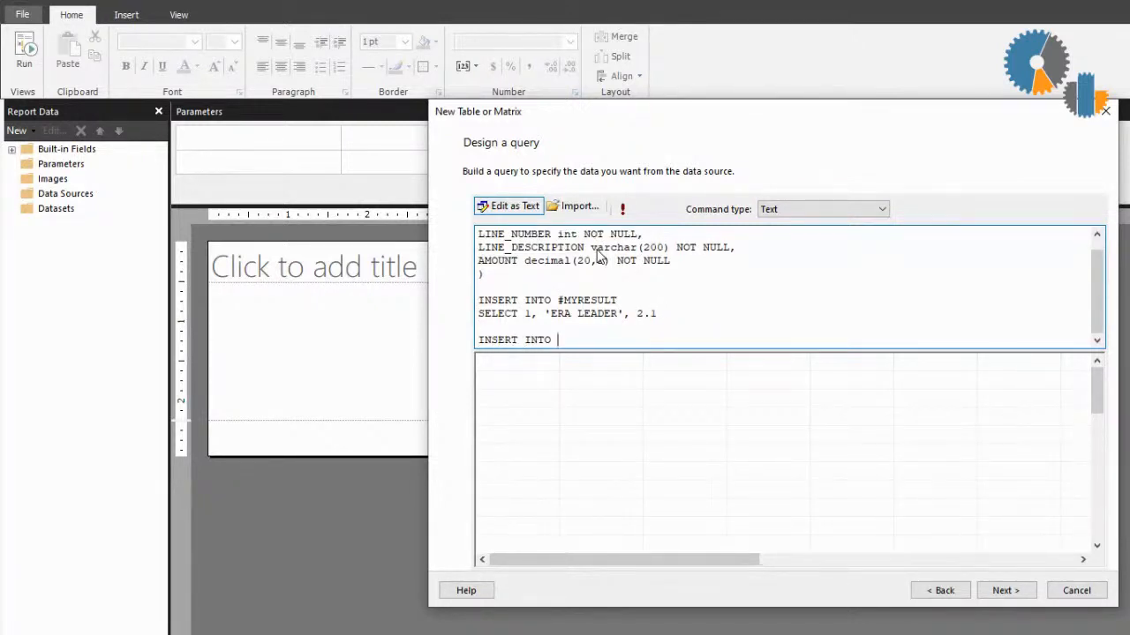
{"action": "type", "text": "#MYRESULT"}
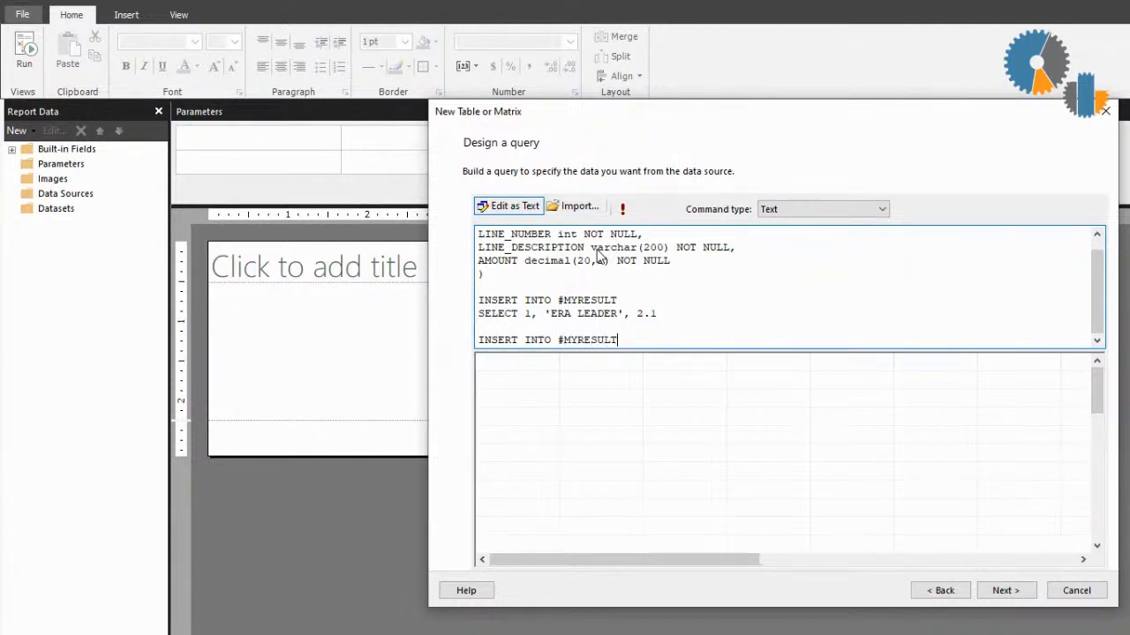
{"action": "type", "text": "SELECT 2,"}
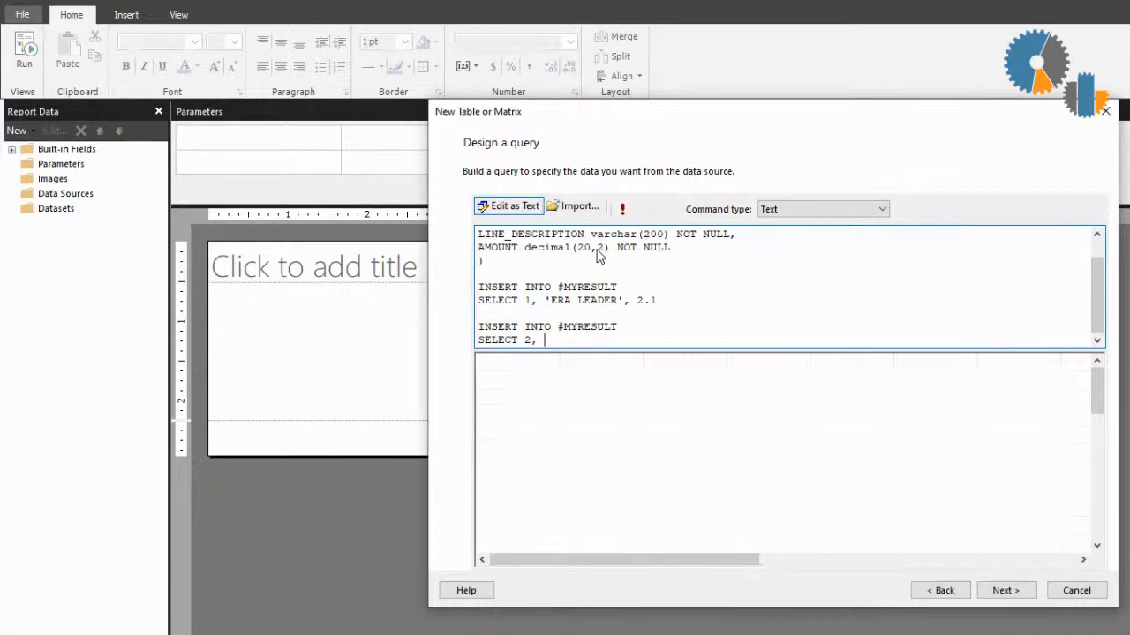
{"action": "type", "text": "'"}
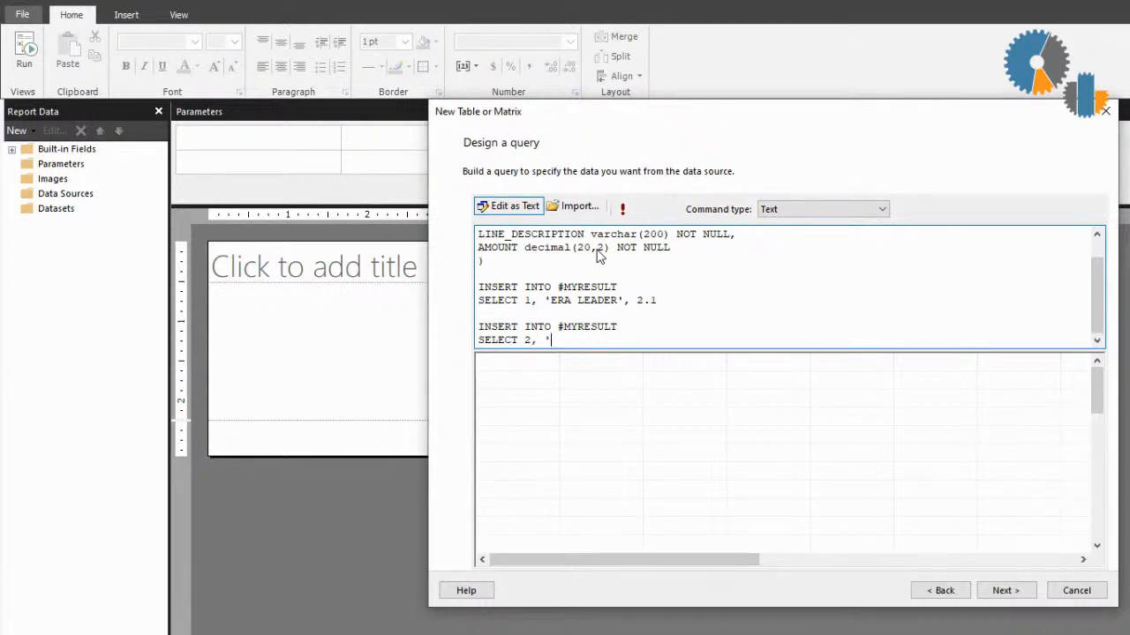
{"action": "type", "text": "BA"}
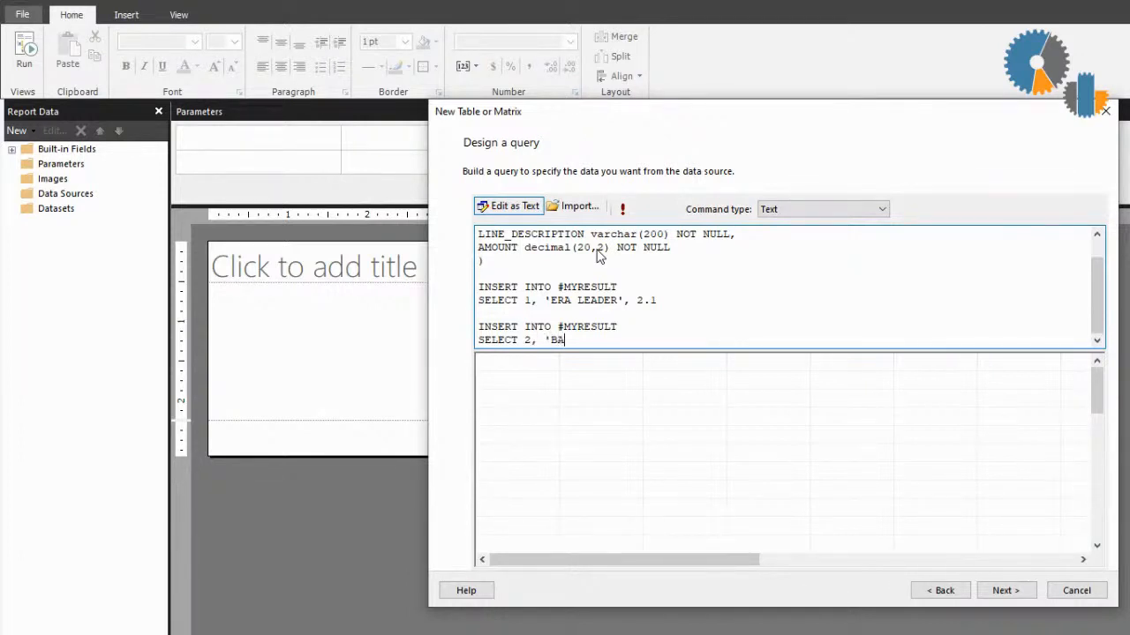
{"action": "type", "text": "TTING"}
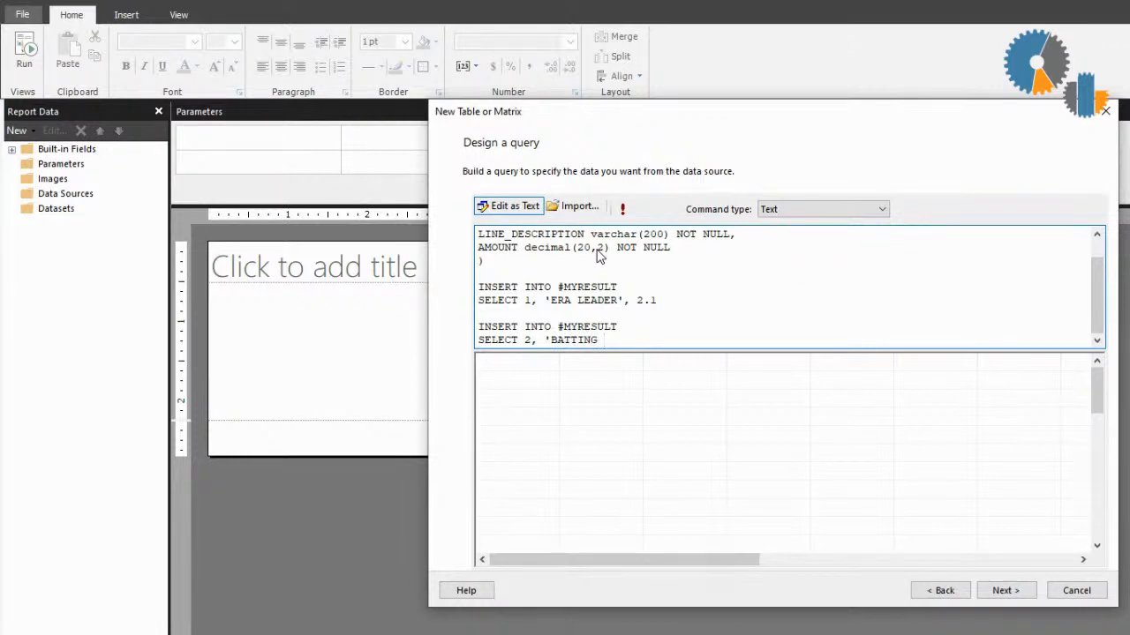
{"action": "type", "text": "AVERAGE',"}
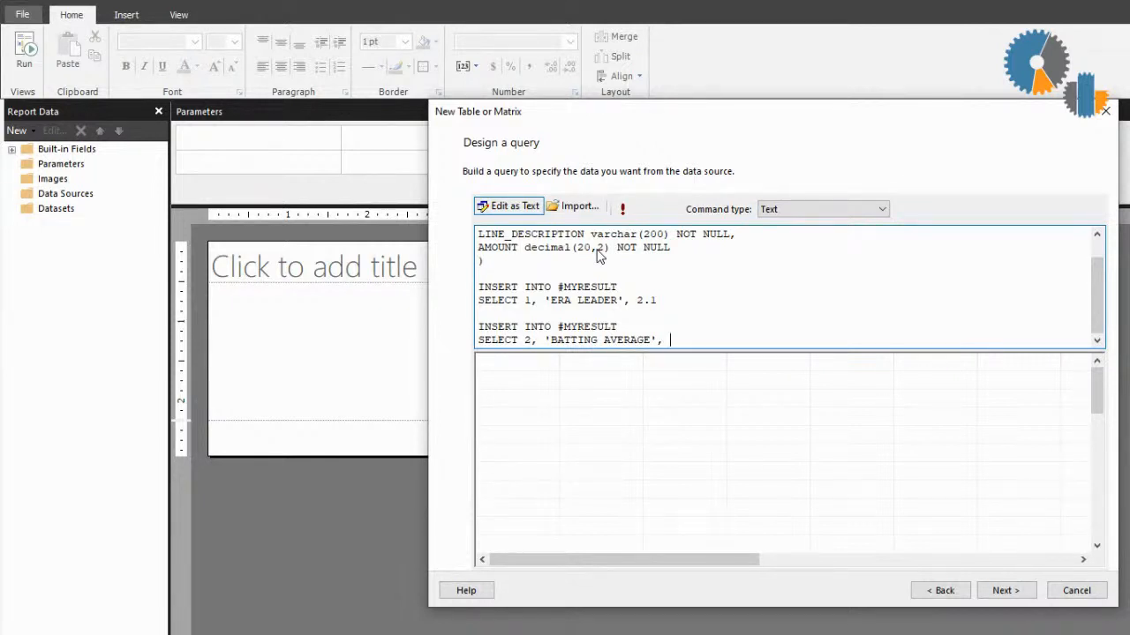
{"action": "type", "text": "328"}
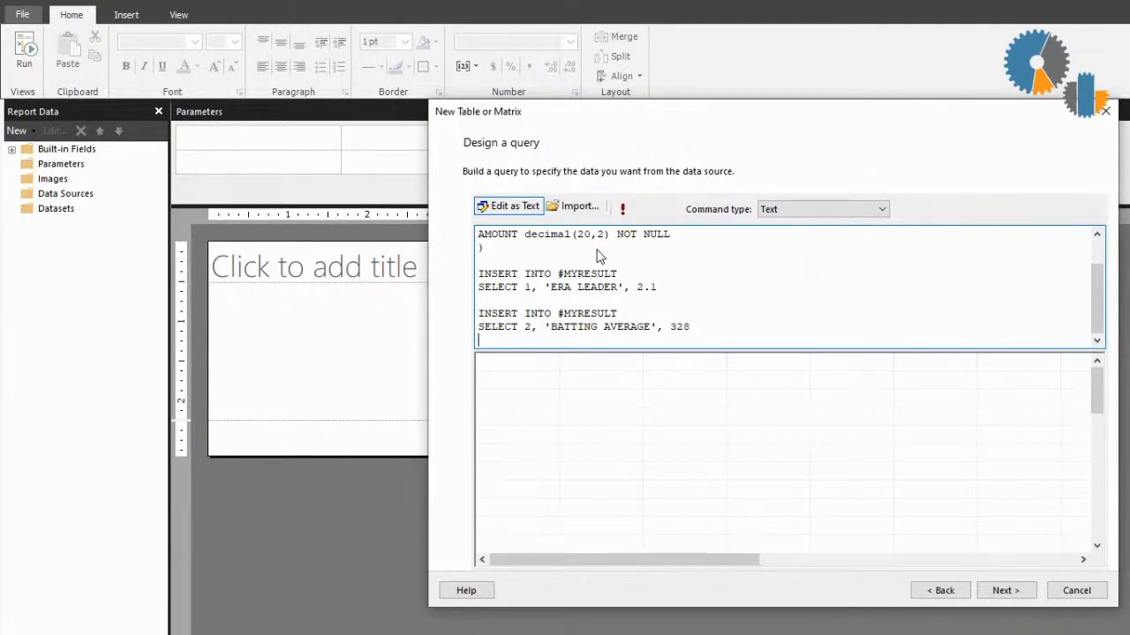
- End the query with select * from #MYRESULT and move on to arranging fields
{"action": "type", "text": "sele"}
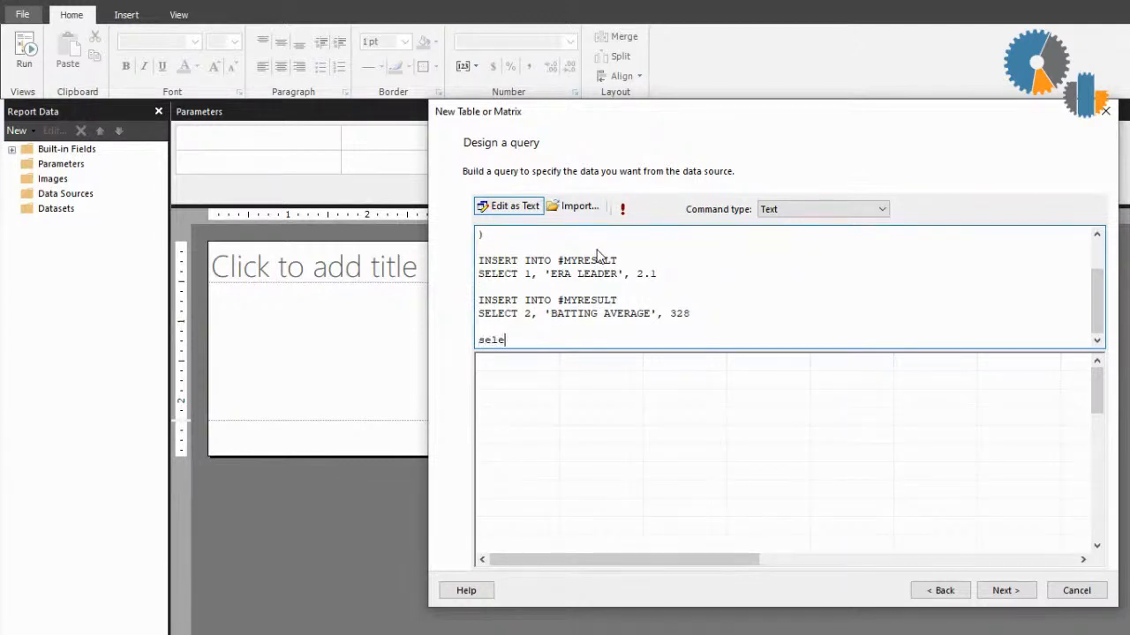
{"action": "type", "text": "ct"}
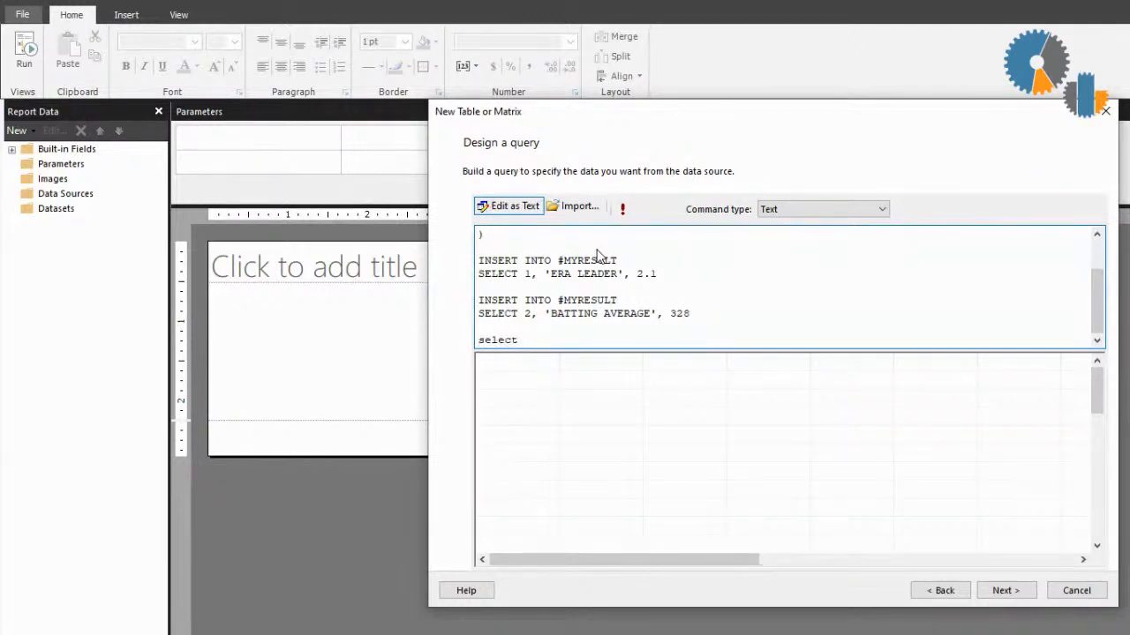
{"action": "type", "text": "* from"}
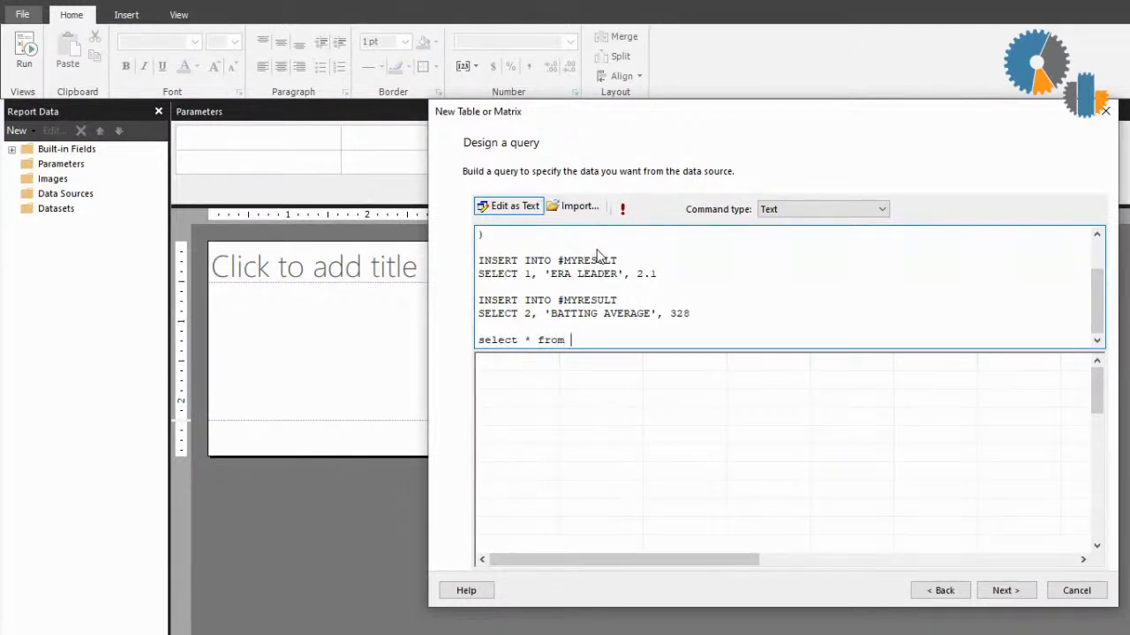
{"action": "type", "text": "#MYR"}
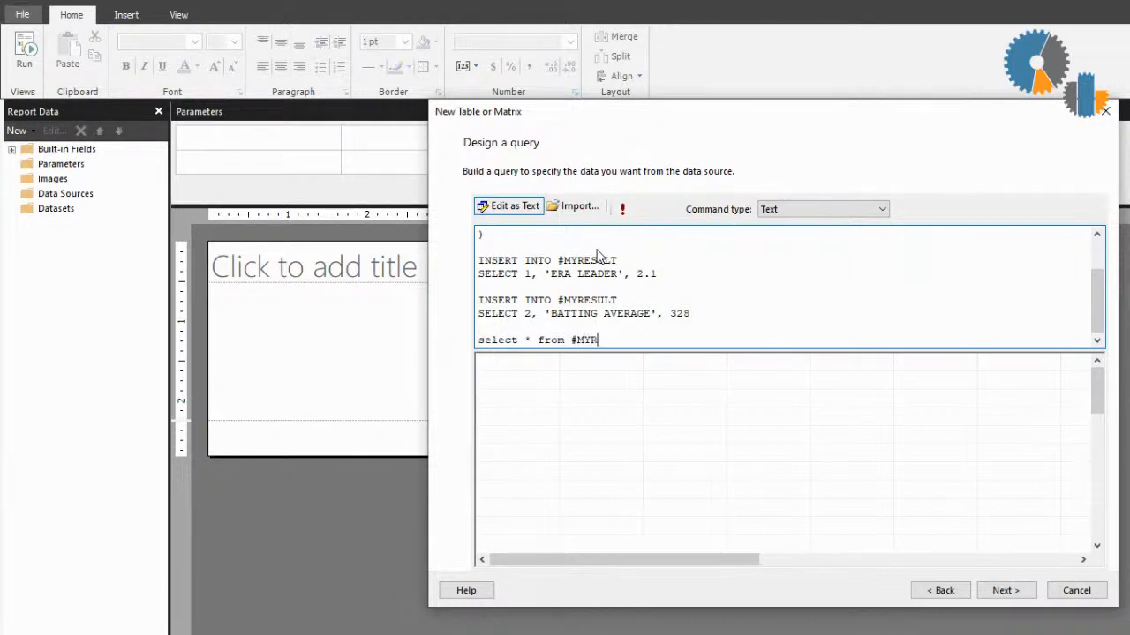
{"action": "type", "text": "ESULT"}
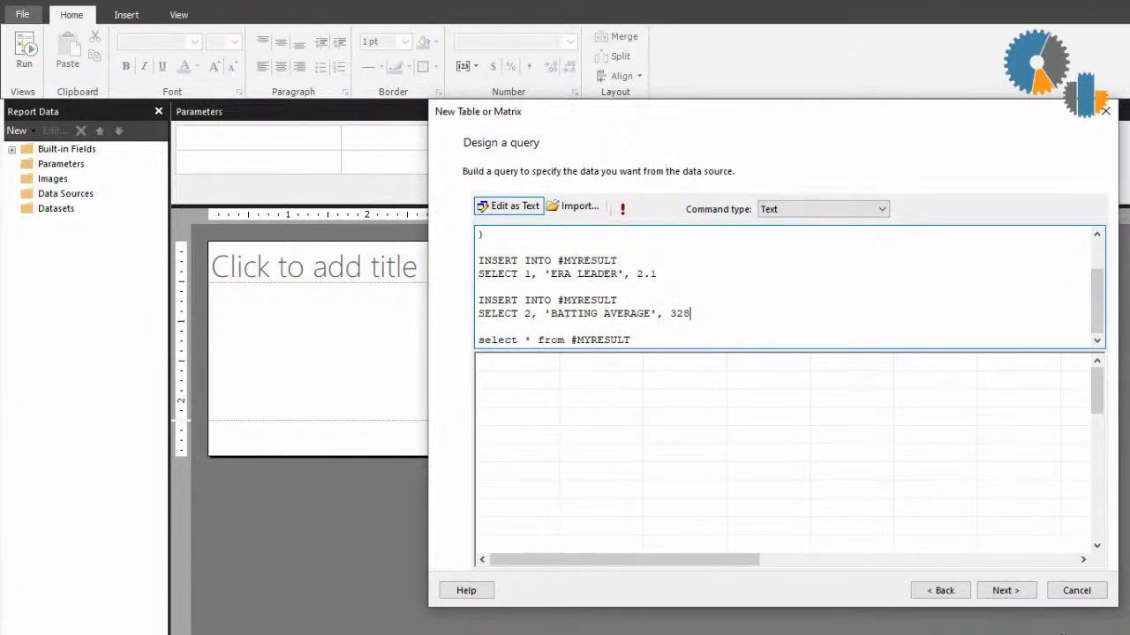
{"action": "left_click", "coordinate": [1003, 591]}
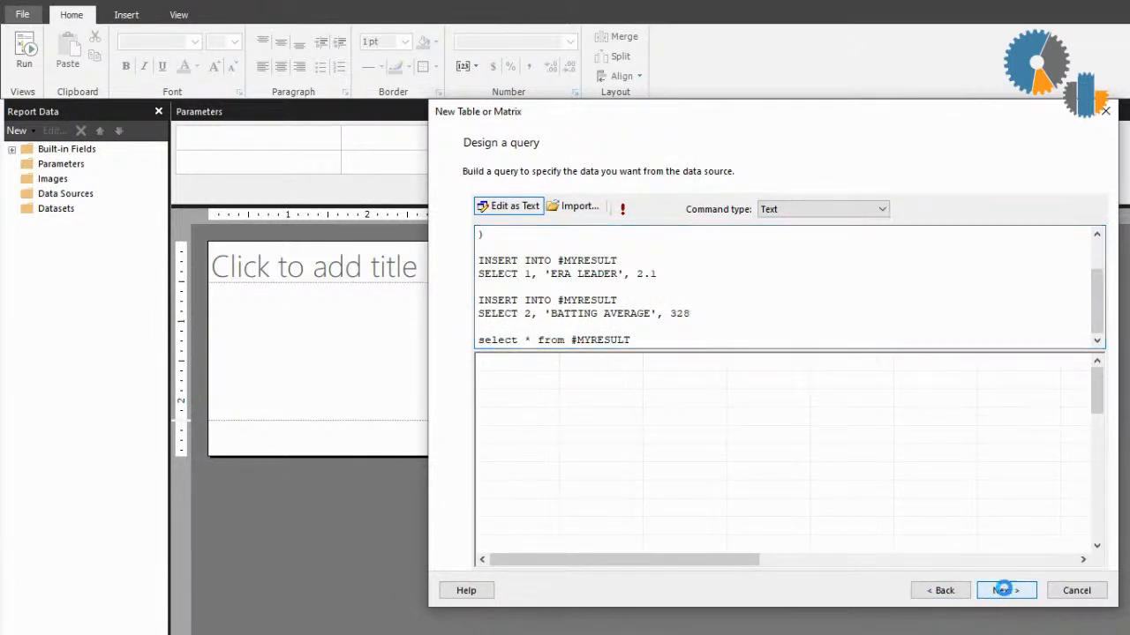
- Place LINE_NUMBER, LINE_DESCRIPTION and unsummed AMOUNT as table values and finish the wizard
{"action": "left_click", "coordinate": [1005, 590]}
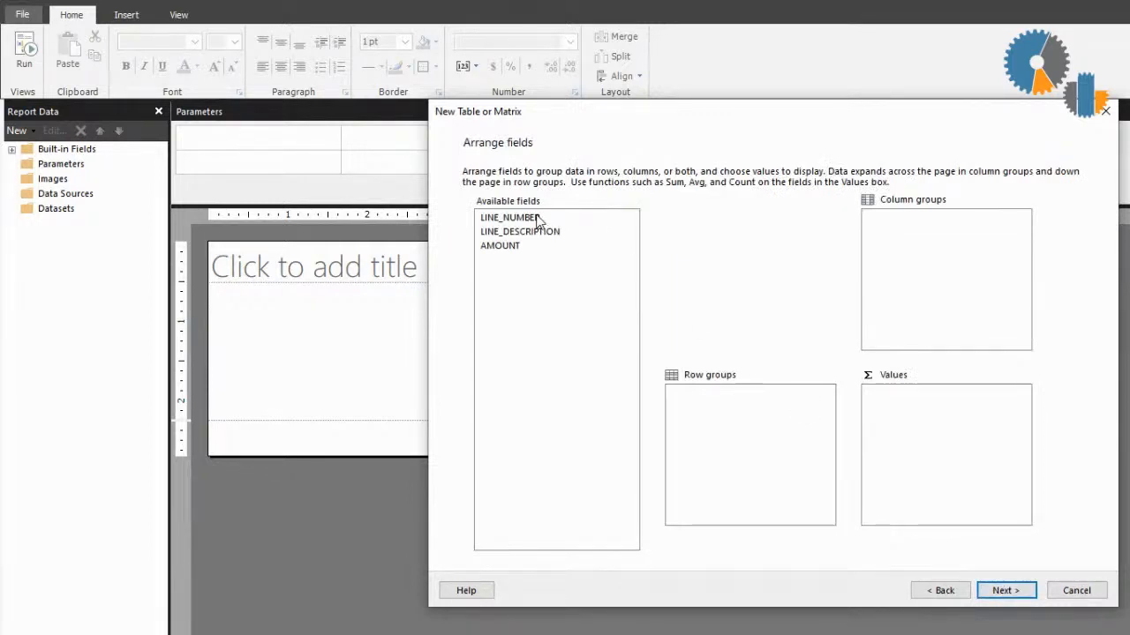
{"action": "left_click", "coordinate": [510, 218]}
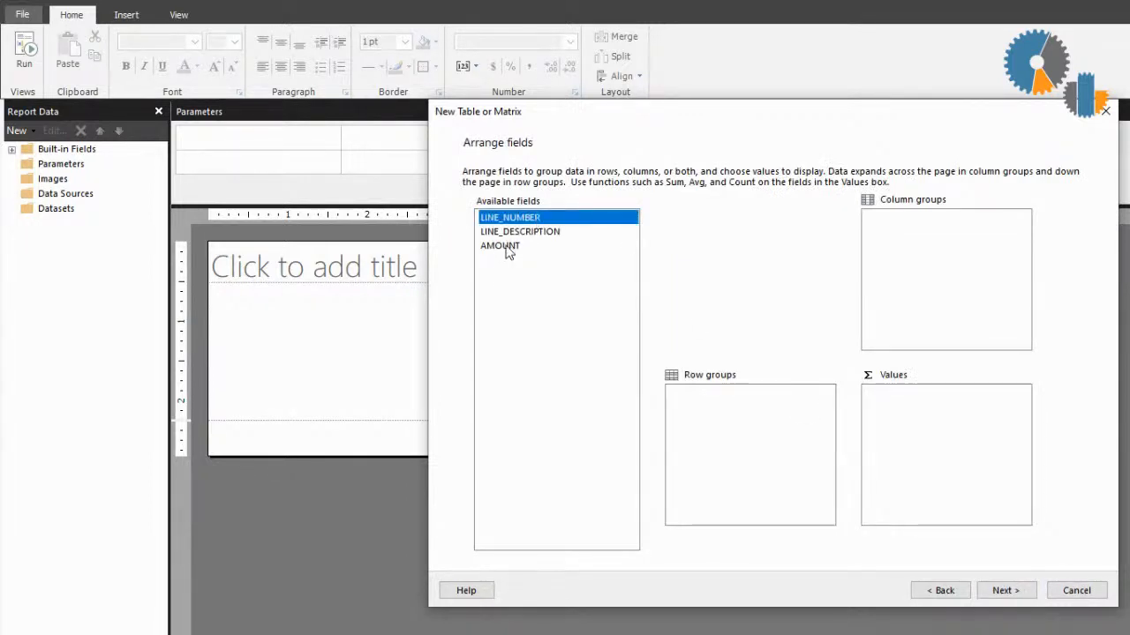
{"action": "left_click", "coordinate": [501, 245]}
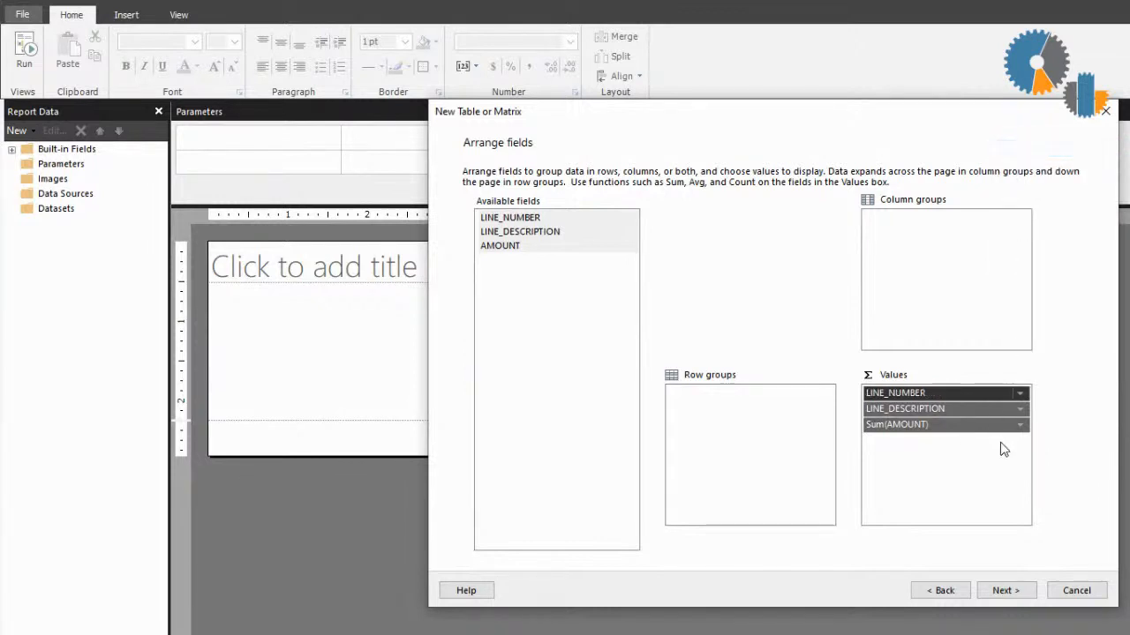
{"action": "left_click", "coordinate": [1018, 424]}
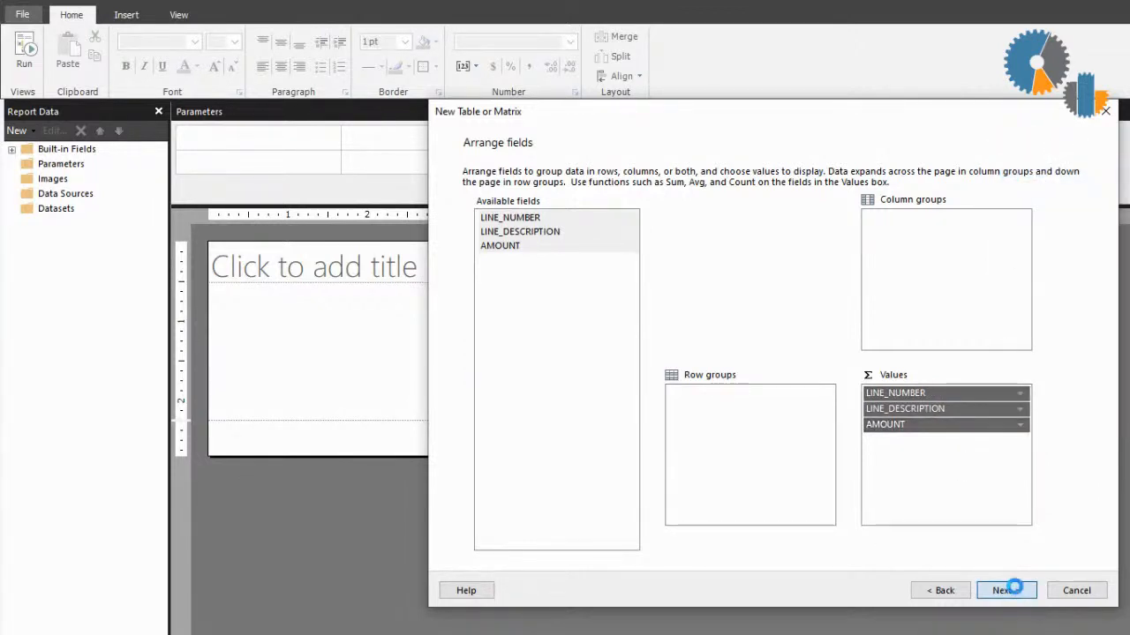
{"action": "left_click", "coordinate": [1002, 587]}
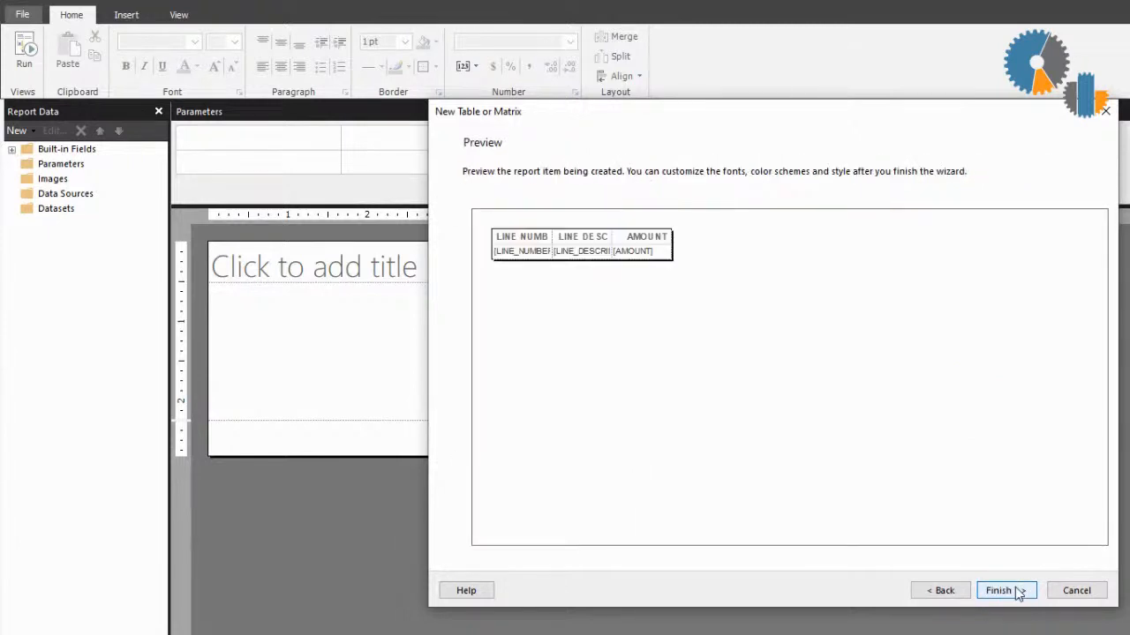
{"action": "left_click", "coordinate": [1000, 591]}
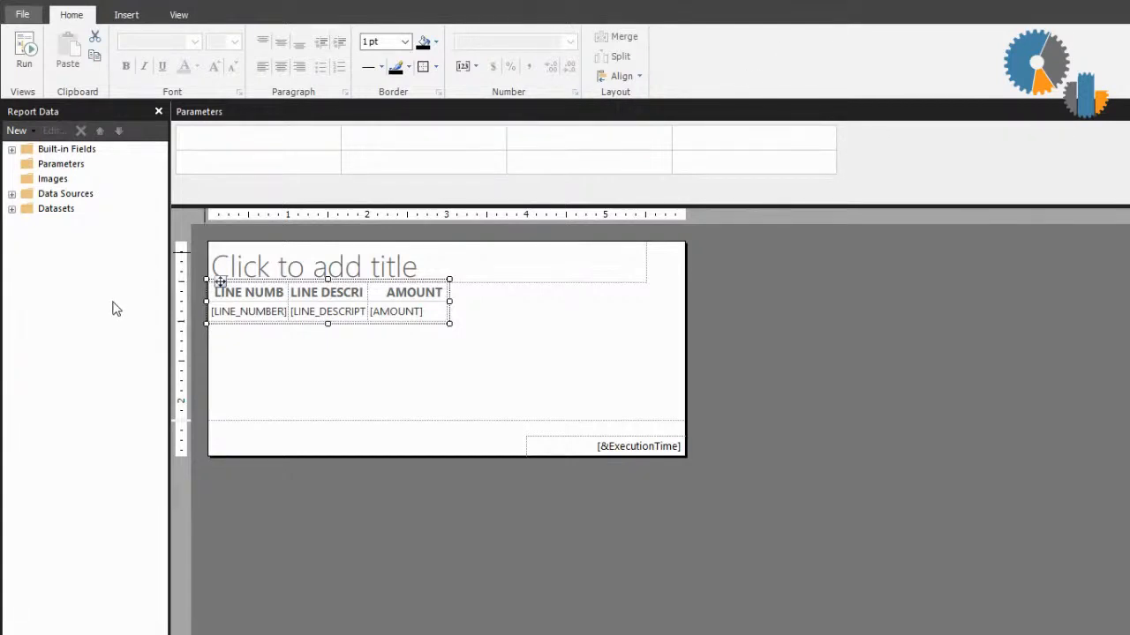
- Run the report to see ERA LEADER 2.10 and BATTING AVERAGE 328.00, then return to design
{"action": "left_click", "coordinate": [248, 292]}
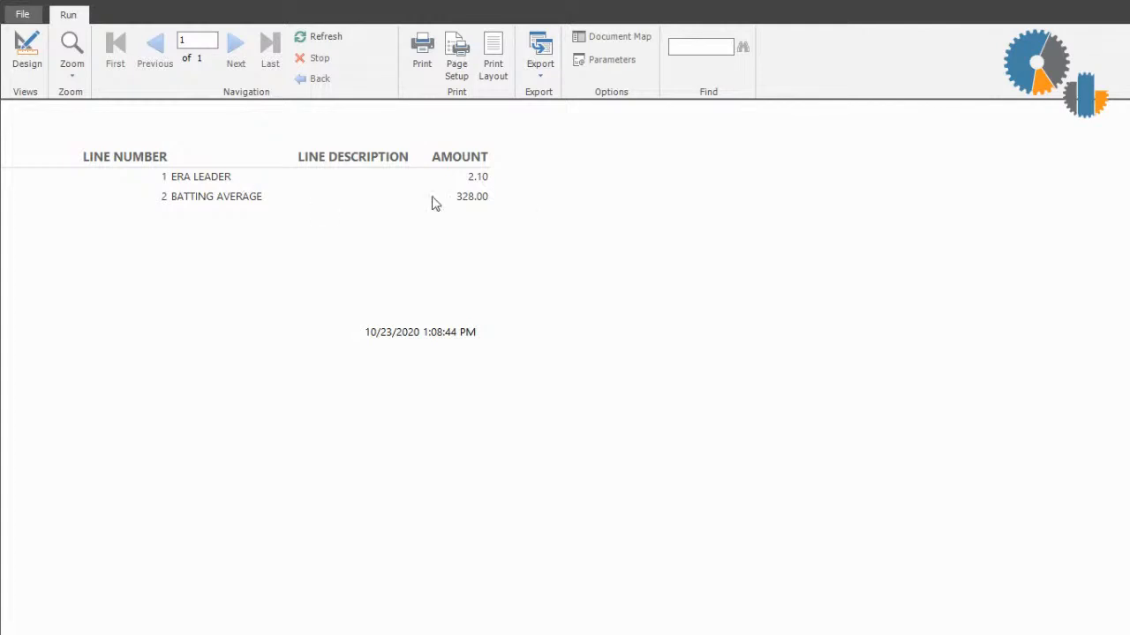
{"action": "mouse_move", "coordinate": [309, 227]}
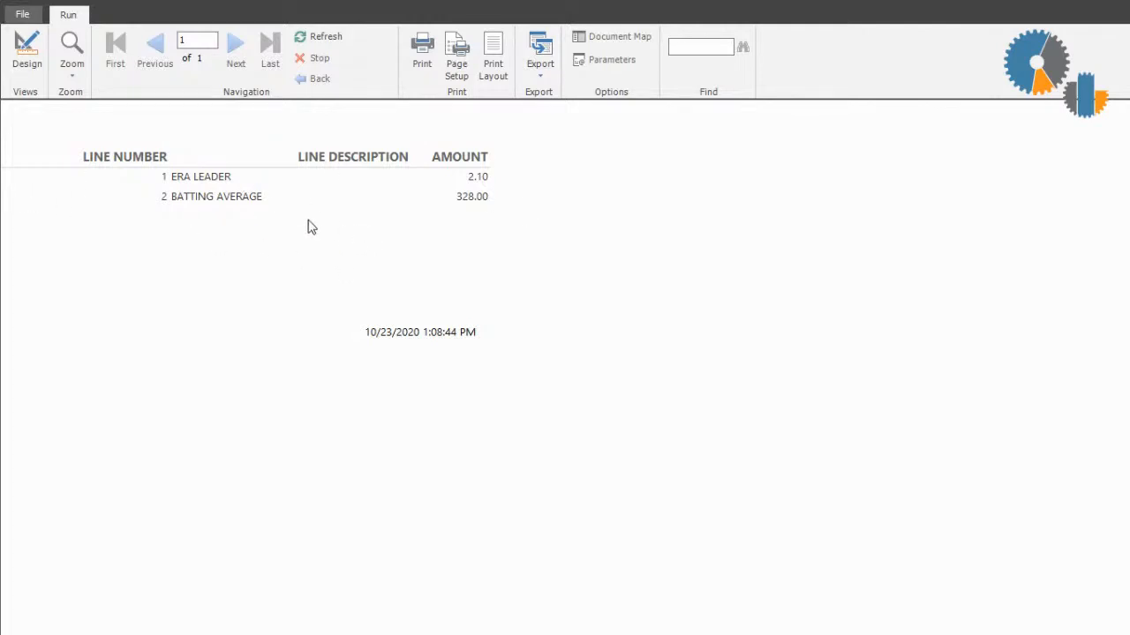
{"action": "left_click", "coordinate": [29, 44]}
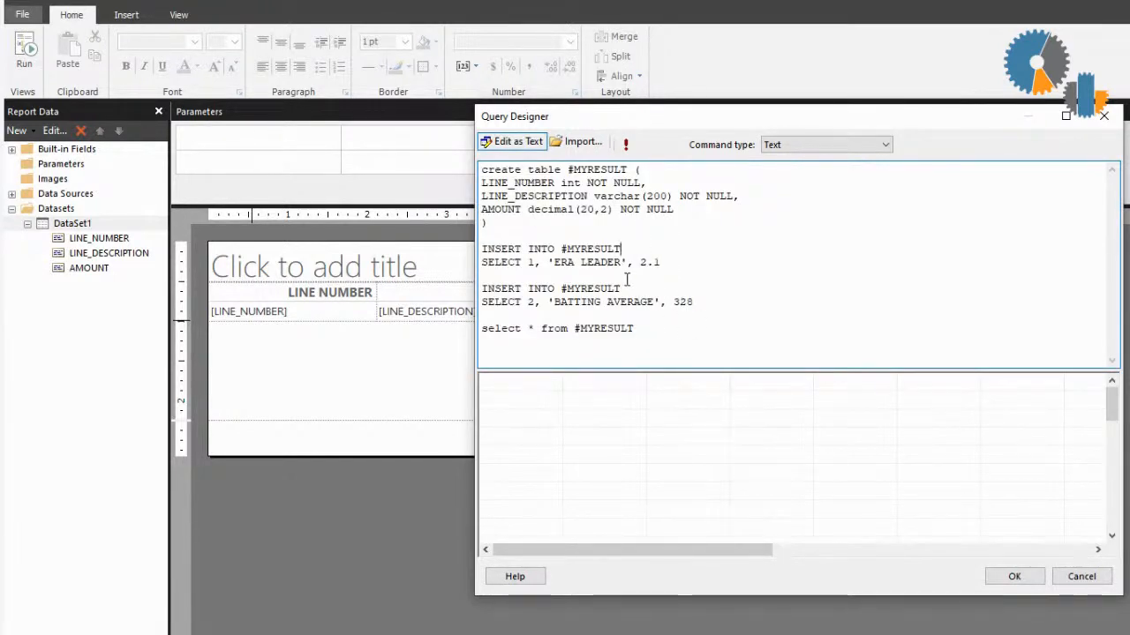
{"action": "mouse_move", "coordinate": [578, 316]}
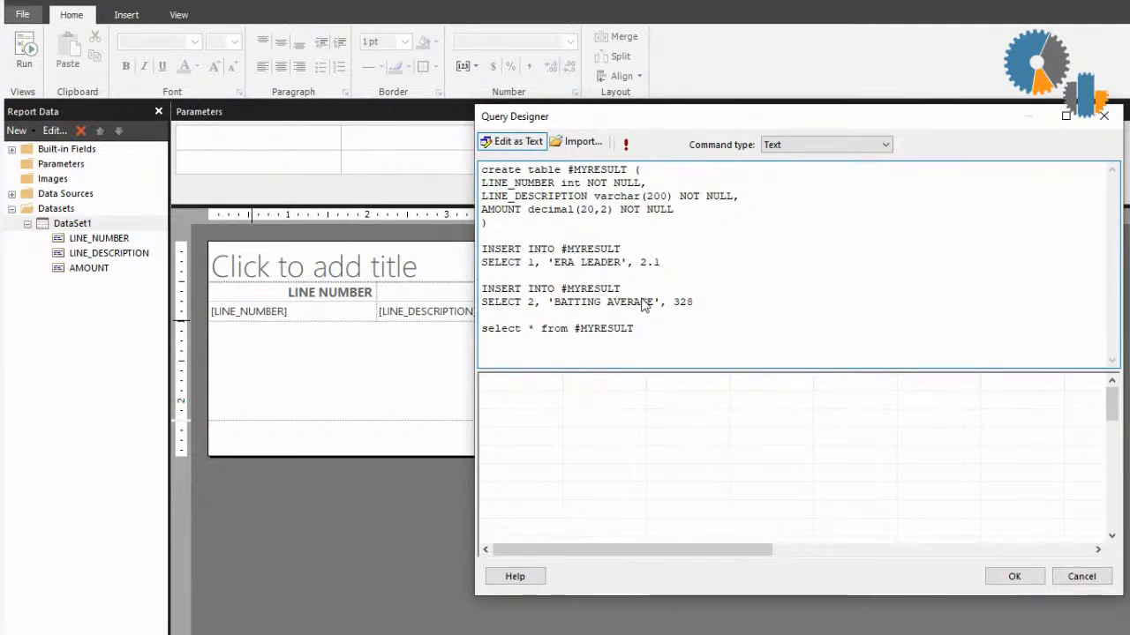
- Accept the unchanged #MYRESULT query and close the Query Designer
{"action": "left_click", "coordinate": [1021, 576]}
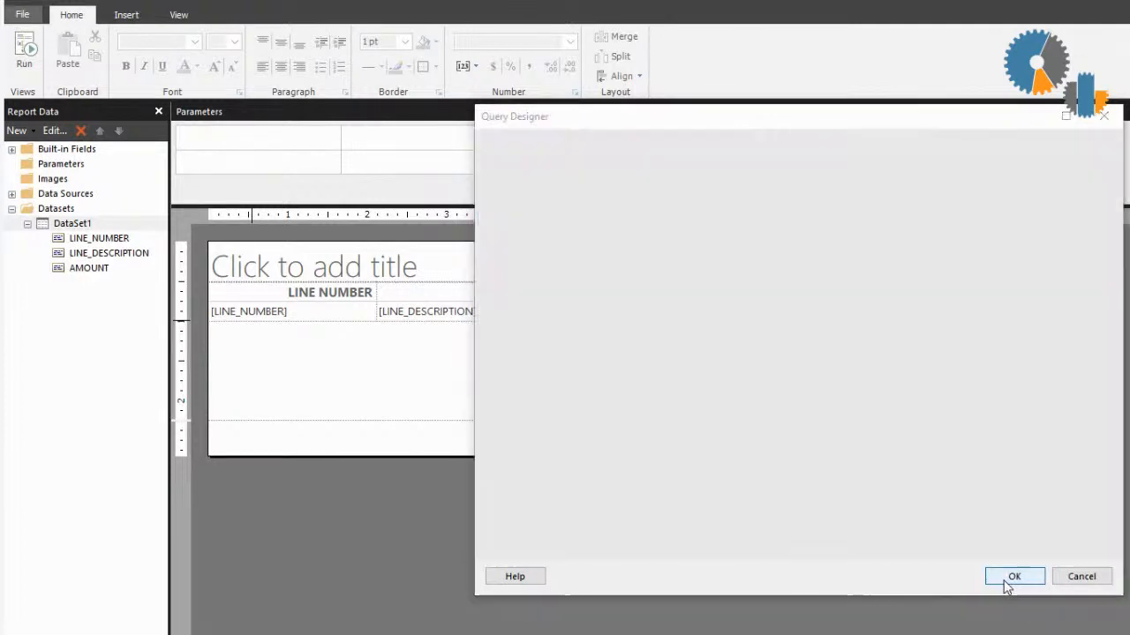
- Confirm Dataset Properties to return to the three-column table on the design surface
{"action": "left_click", "coordinate": [1018, 576]}
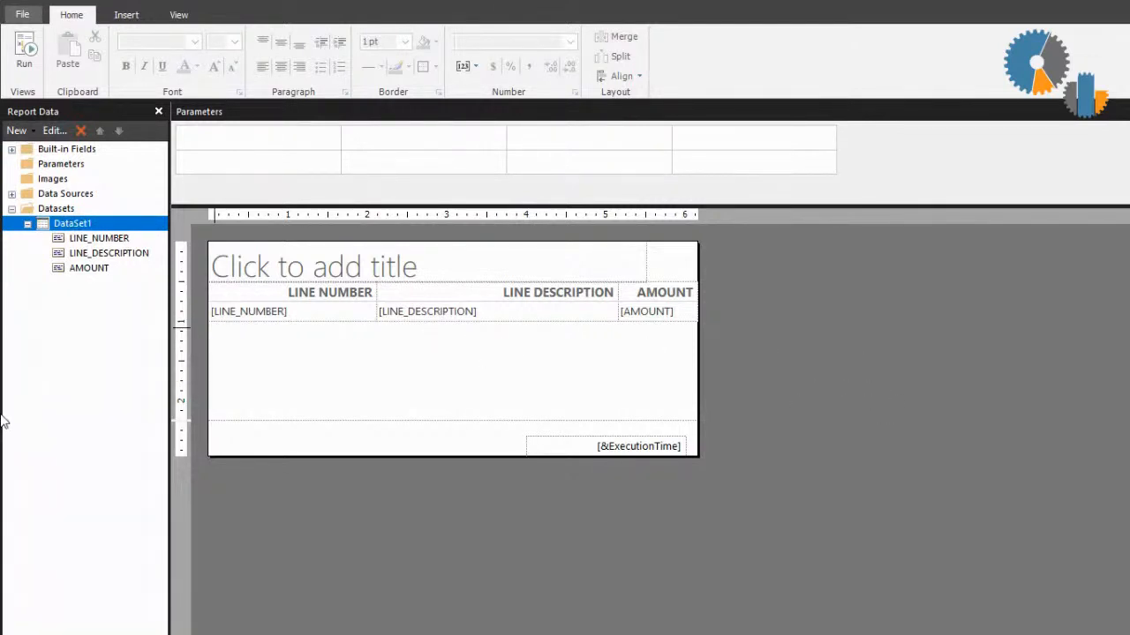
{"action": "mouse_move", "coordinate": [304, 414]}
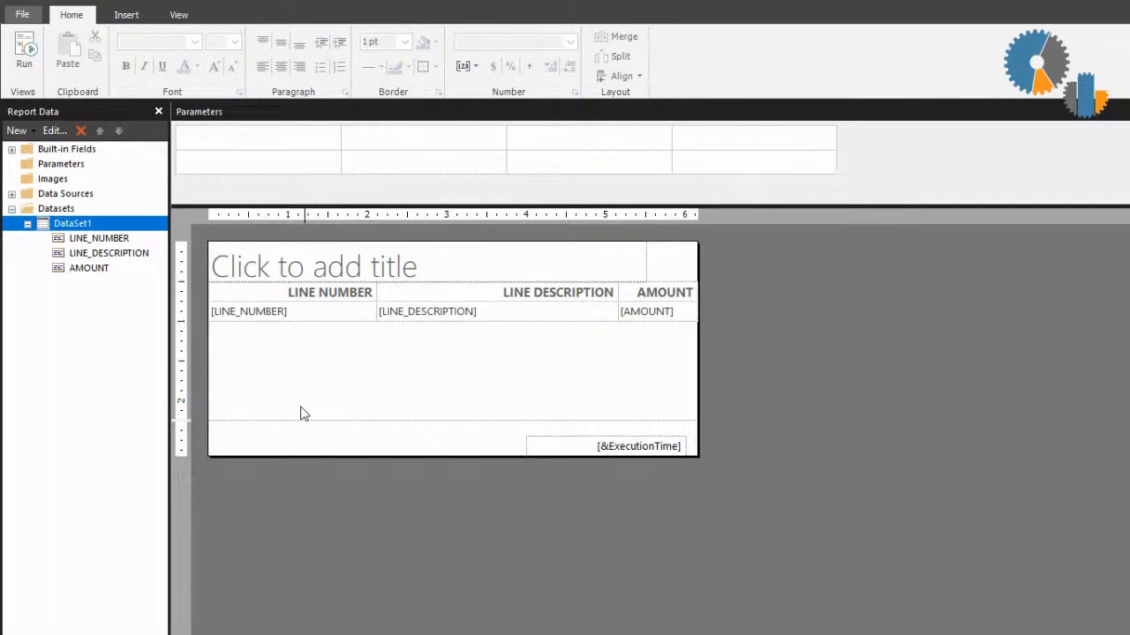
{"action": "mouse_move", "coordinate": [300, 409]}
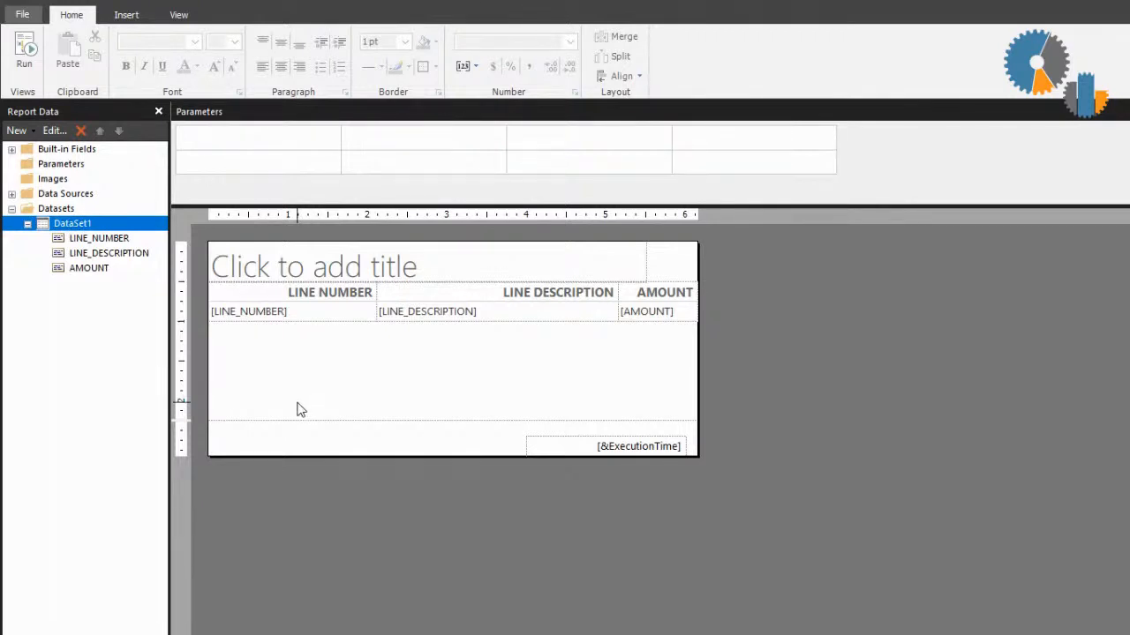